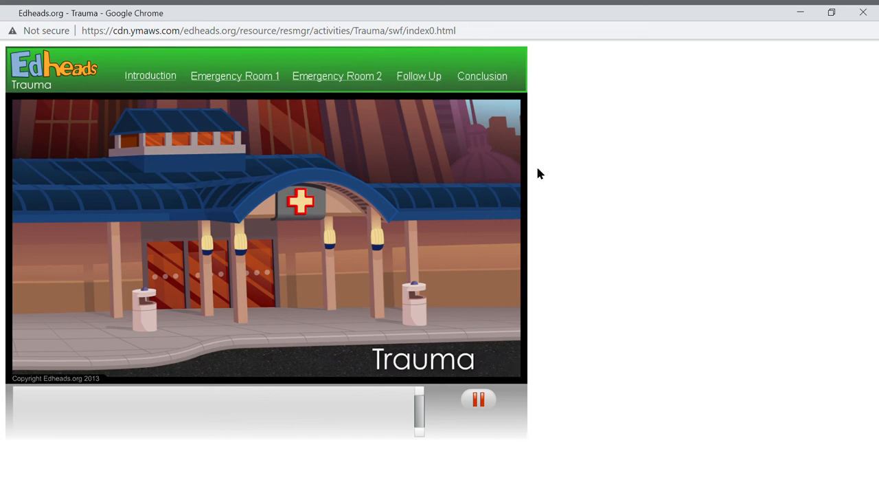
pyautogui.moveTo(500, 20)
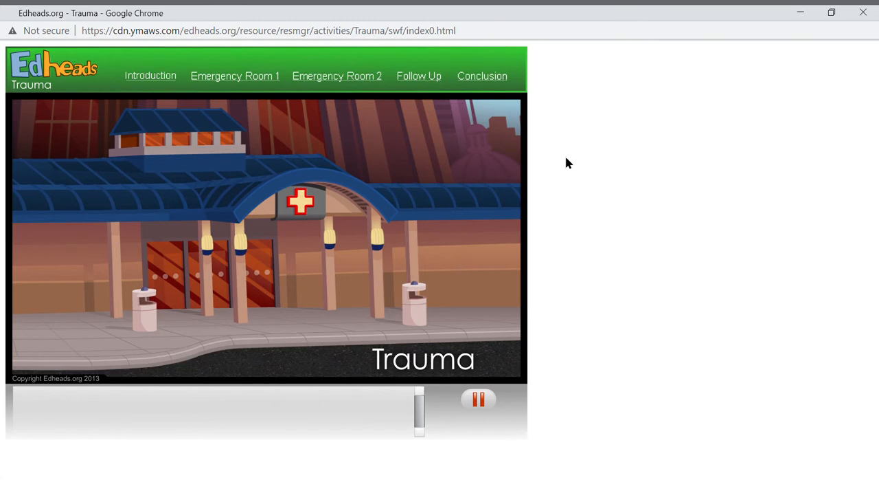
# Step: Start the simulation's introduction from the title screen to reach Doctor Asher's welcome
pyautogui.click(150, 75)
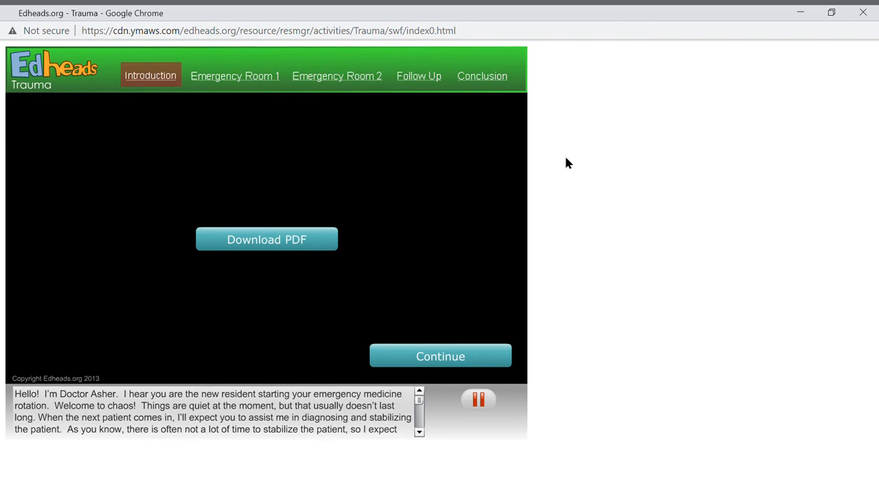
pyautogui.moveTo(466, 358)
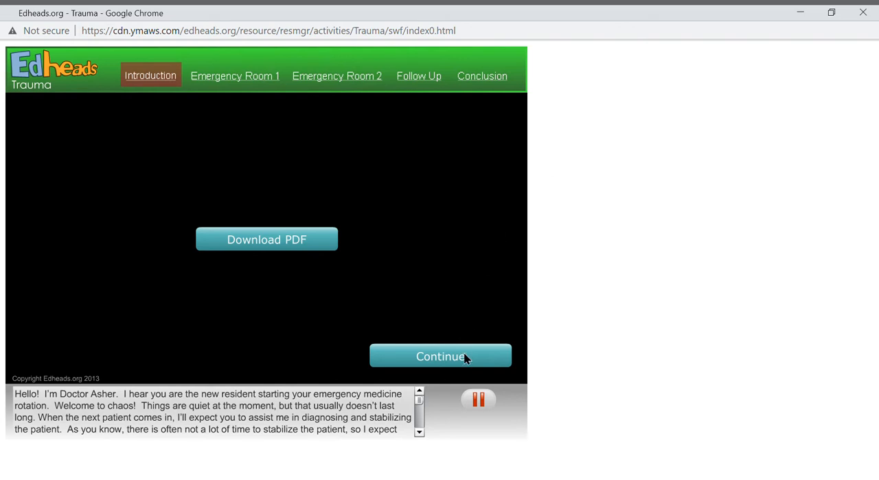
# Step: Continue past the introduction's PDF-download offer
pyautogui.click(440, 356)
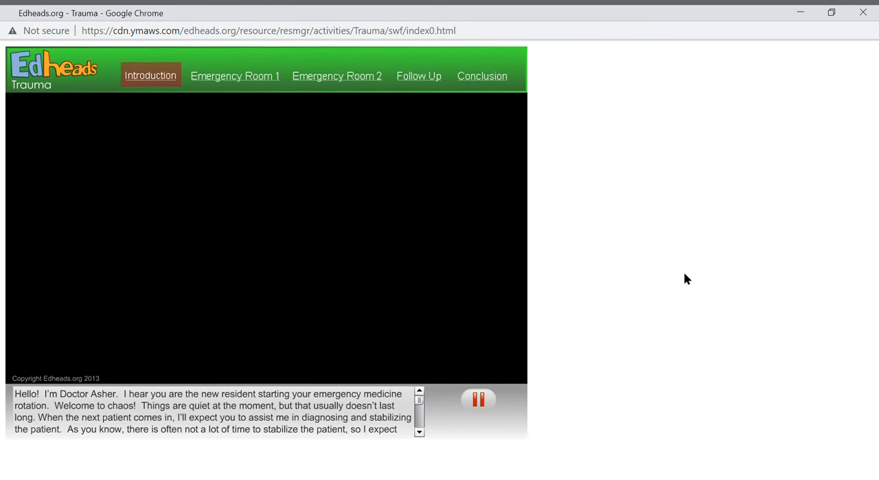
# Step: Begin Emergency Room 1 with the 17-year-old driver and the Glasgow Coma Scale chart
pyautogui.click(235, 75)
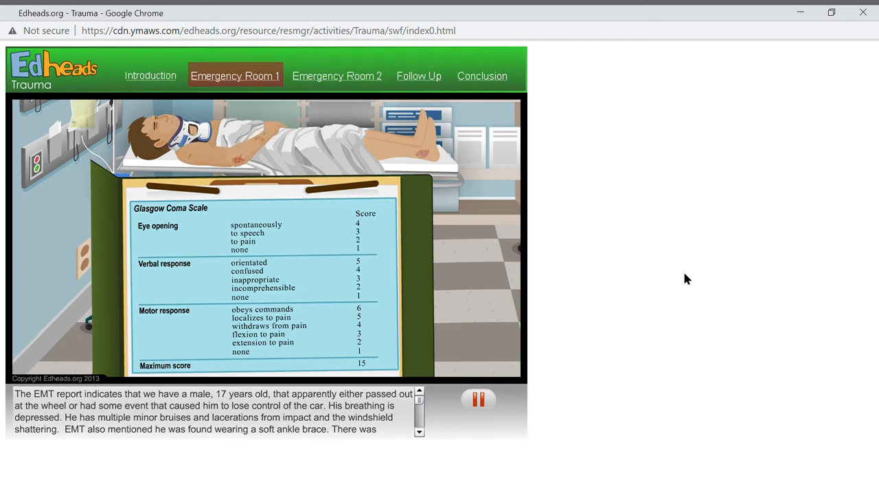
pyautogui.moveTo(470, 327)
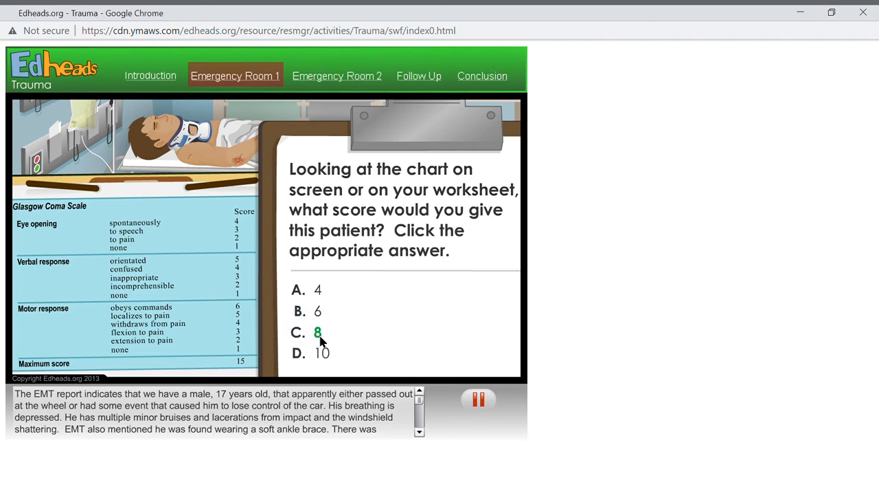
pyautogui.click(317, 332)
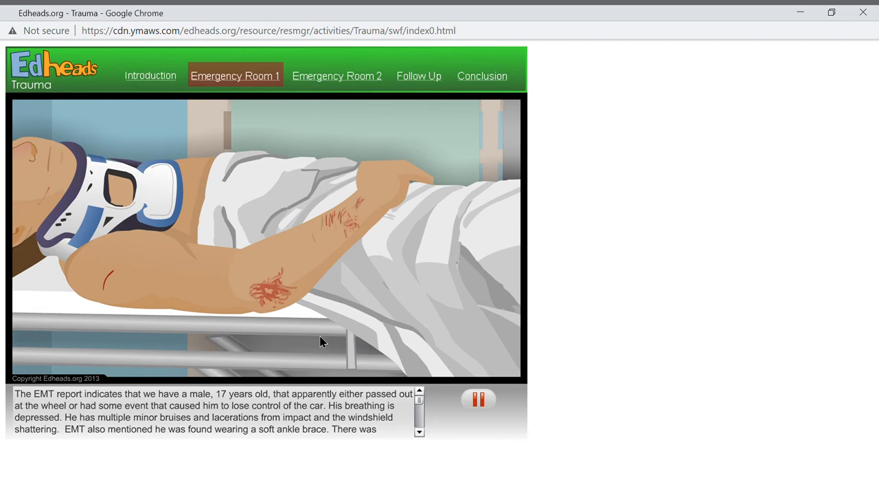
pyautogui.moveTo(213, 301)
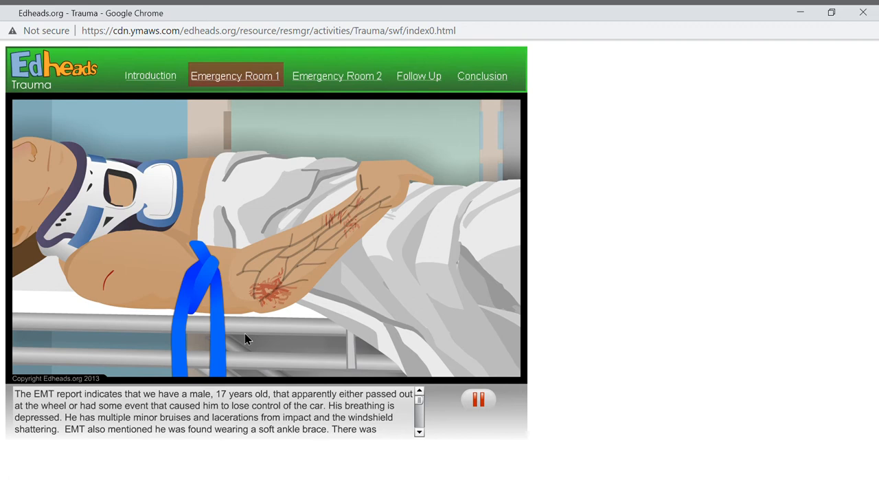
pyautogui.moveTo(300, 247)
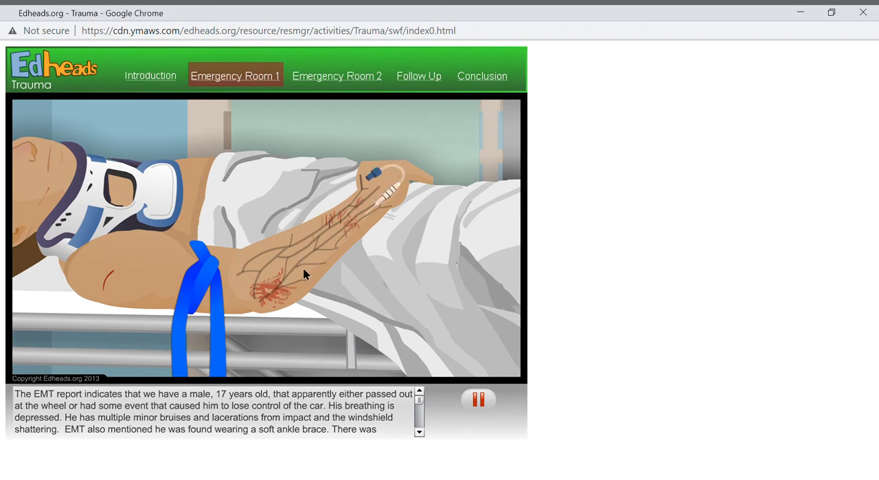
pyautogui.moveTo(337, 220)
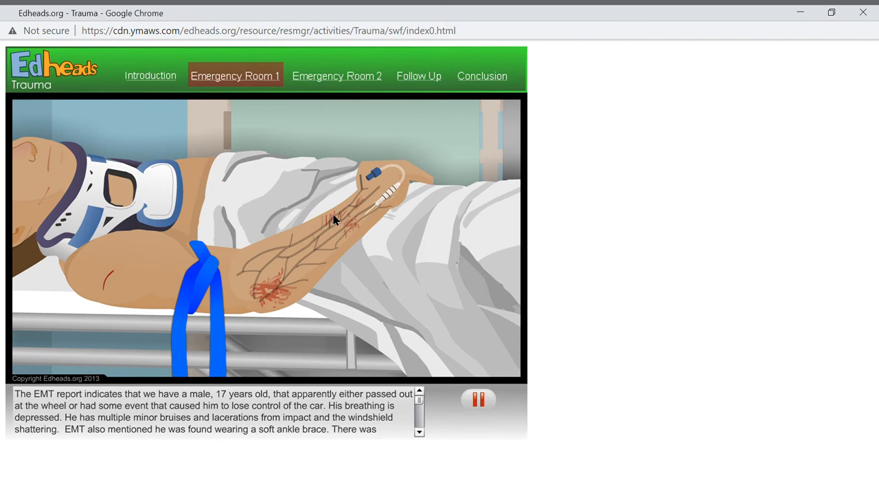
pyautogui.moveTo(388, 207)
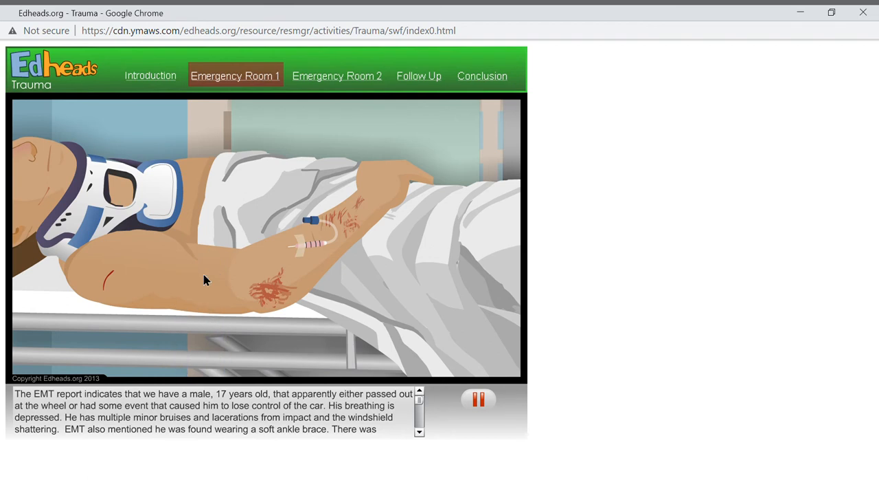
pyautogui.moveTo(323, 257)
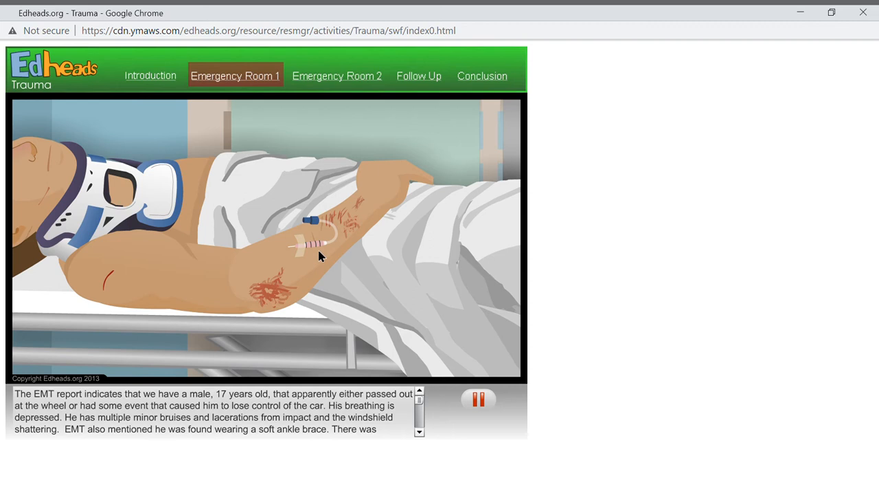
# Step: Secure the IV line taped into the patient's bruised forearm
pyautogui.click(327, 231)
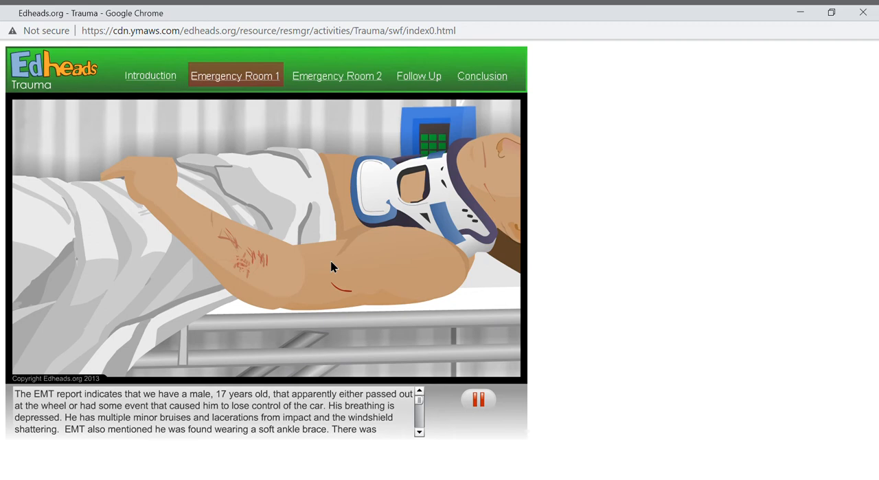
# Step: Wrap the blood pressure cuff around the patient's other upper arm
pyautogui.click(333, 268)
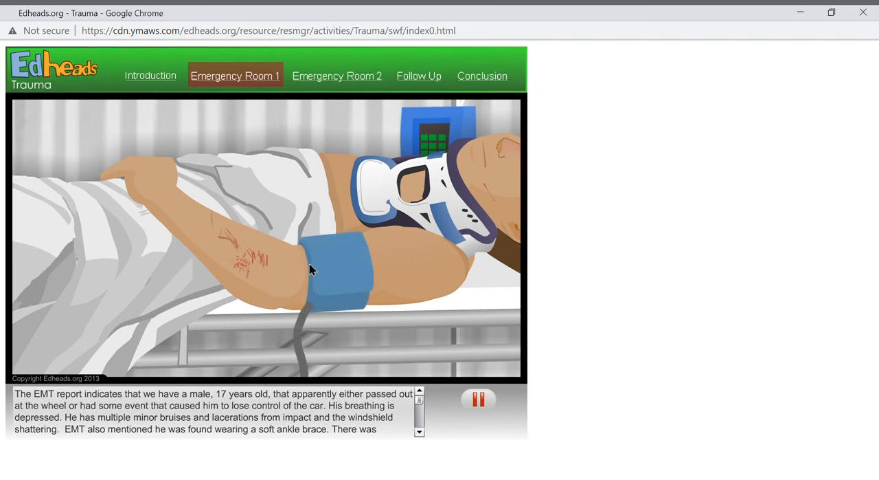
pyautogui.moveTo(342, 286)
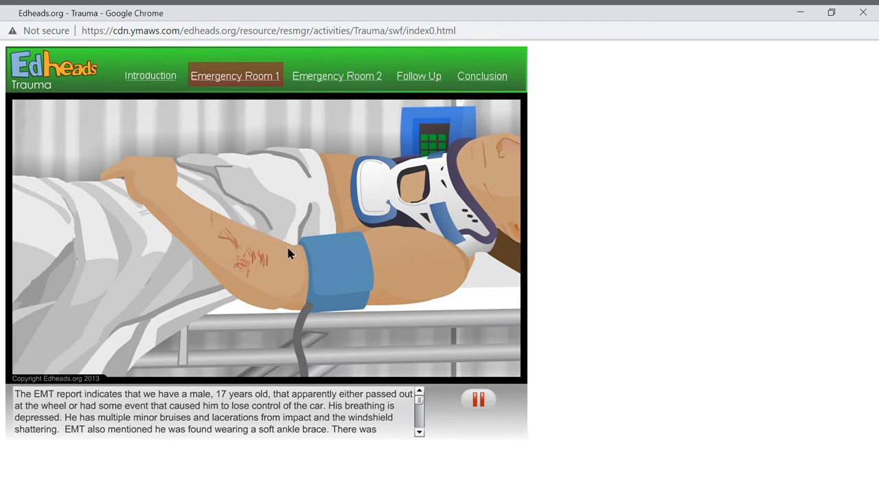
pyautogui.moveTo(294, 256)
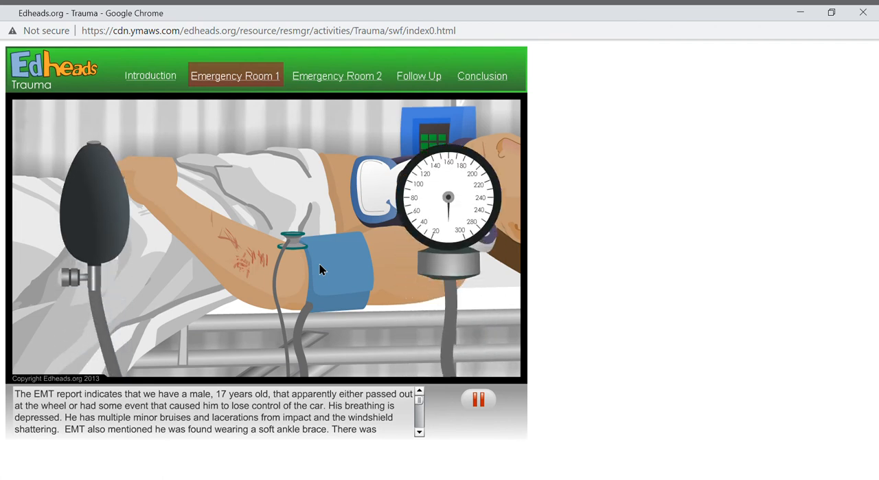
pyautogui.moveTo(332, 272)
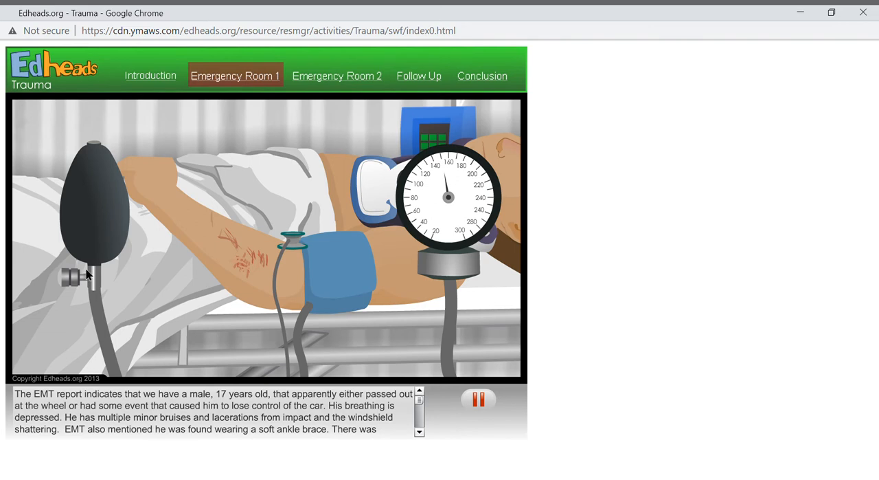
pyautogui.moveTo(74, 285)
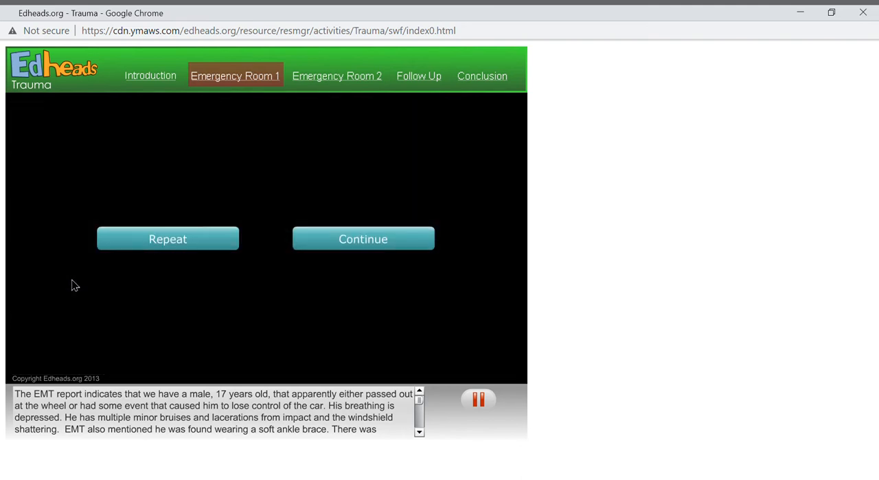
# Step: Take the blood pressure reading to show vitals BP 90/50, pulse 125, respiration 6
pyautogui.click(363, 239)
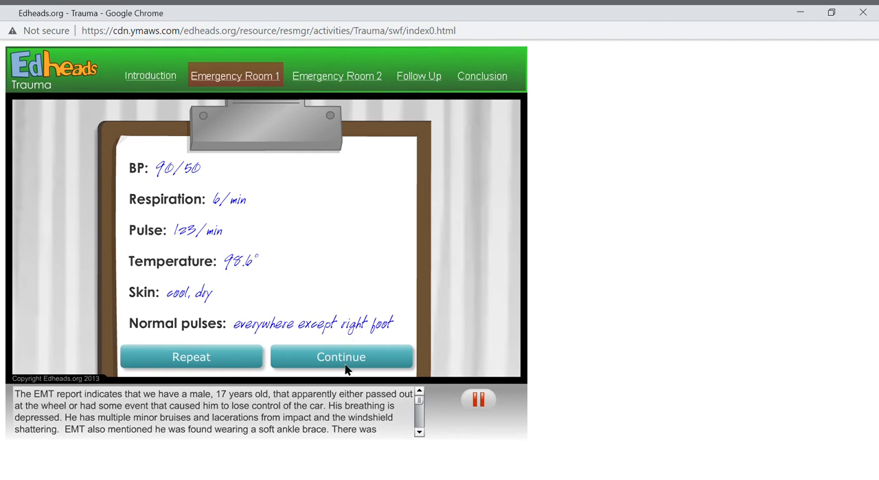
pyautogui.click(341, 356)
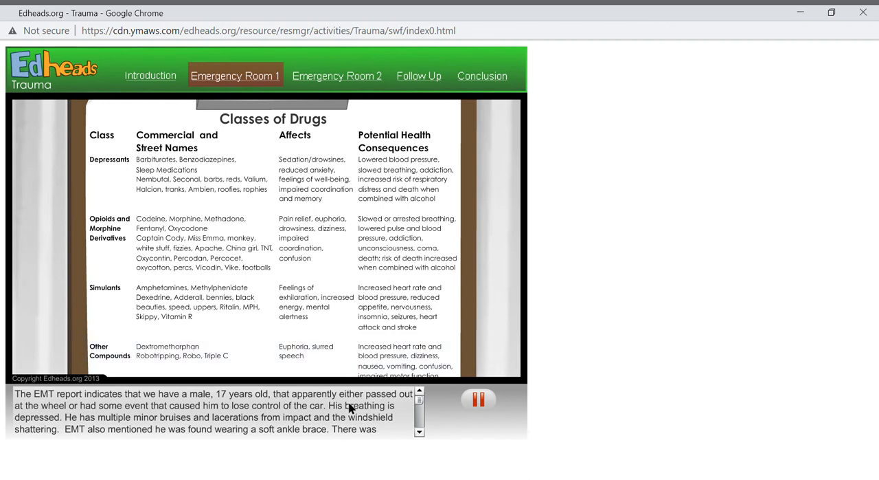
pyautogui.moveTo(346, 394)
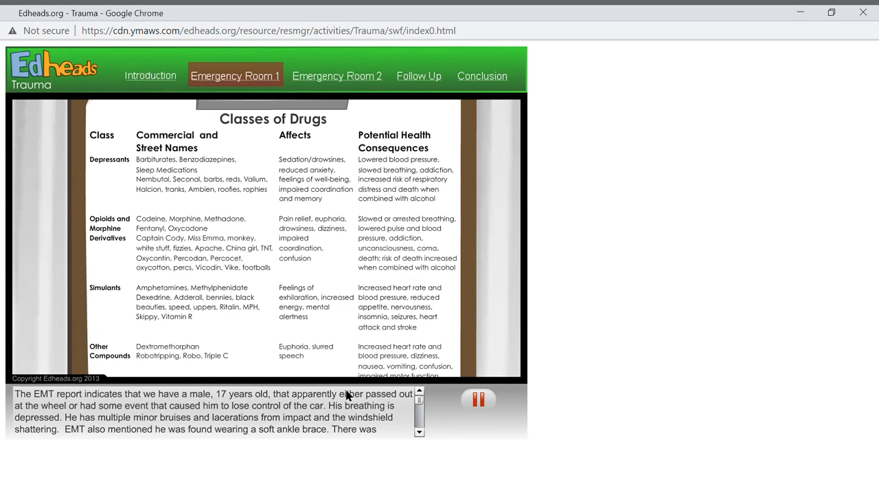
pyautogui.moveTo(332, 314)
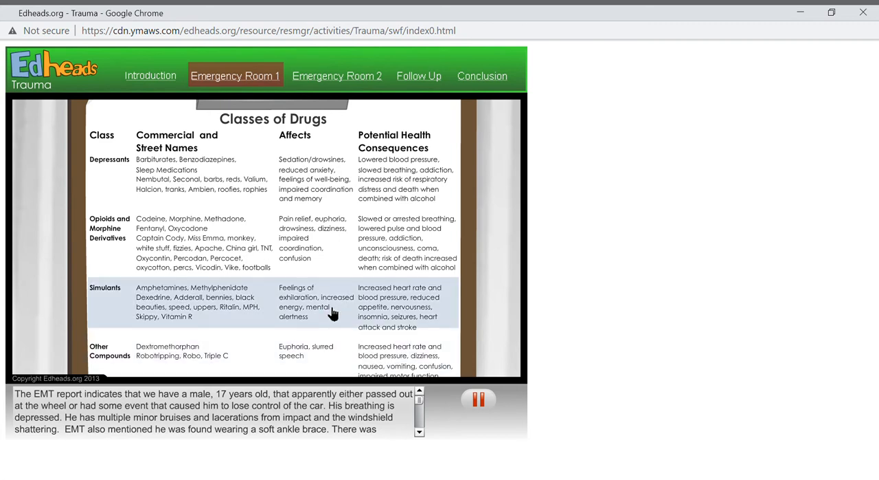
pyautogui.moveTo(319, 220)
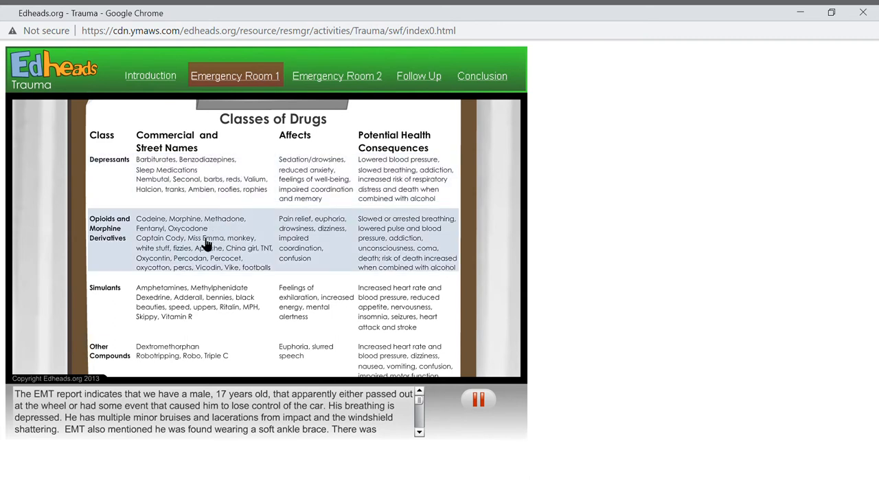
pyautogui.moveTo(217, 239)
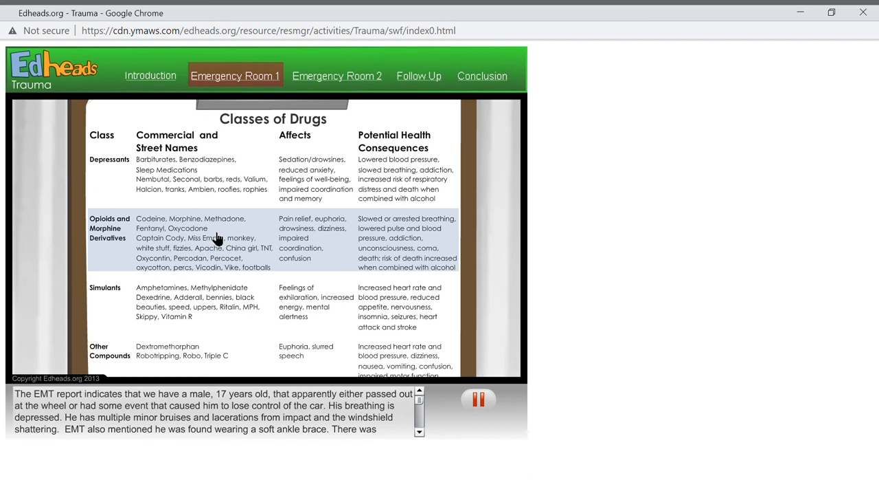
pyautogui.moveTo(446, 255)
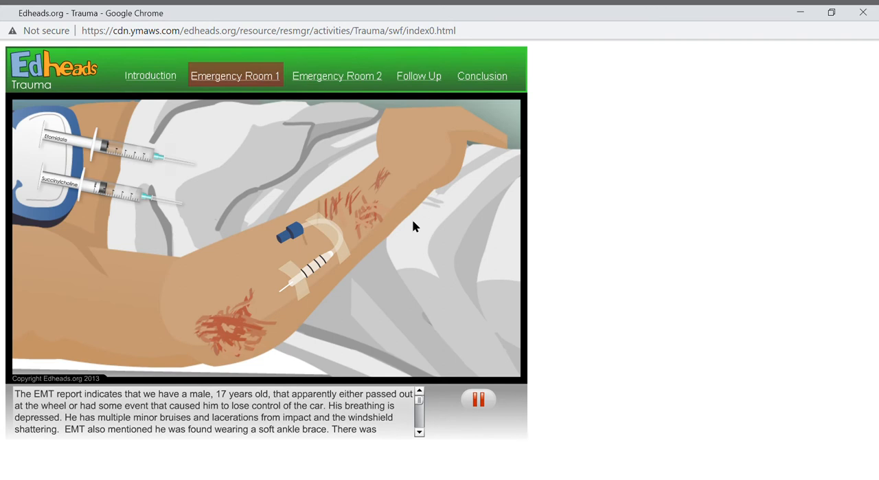
pyautogui.moveTo(255, 261)
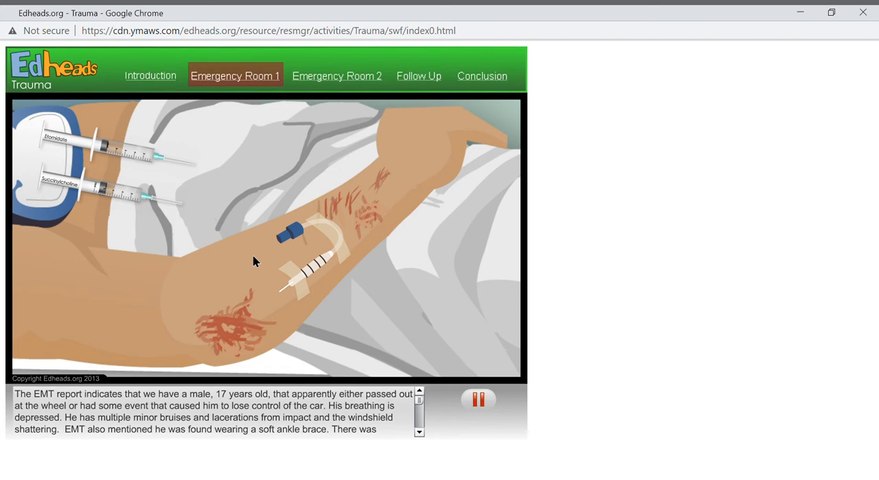
pyautogui.moveTo(134, 151)
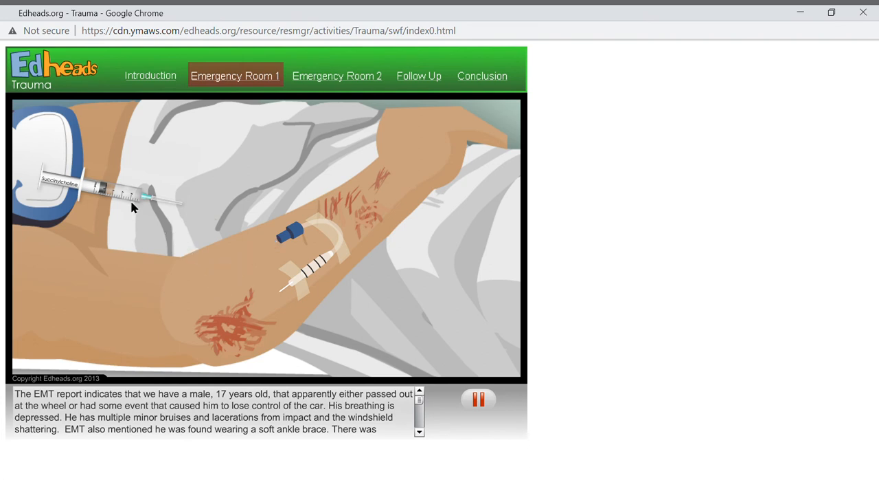
pyautogui.moveTo(110, 193)
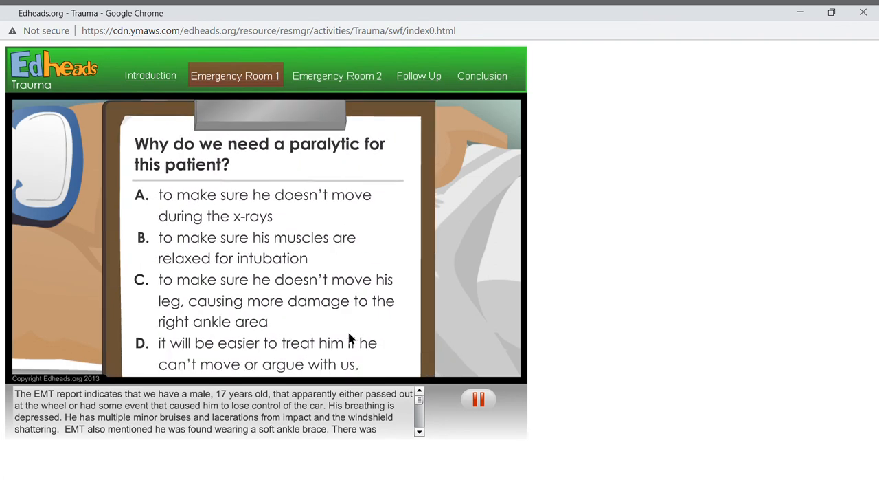
# Step: Answer B: the paralytic relaxes his muscles for intubation
pyautogui.click(275, 299)
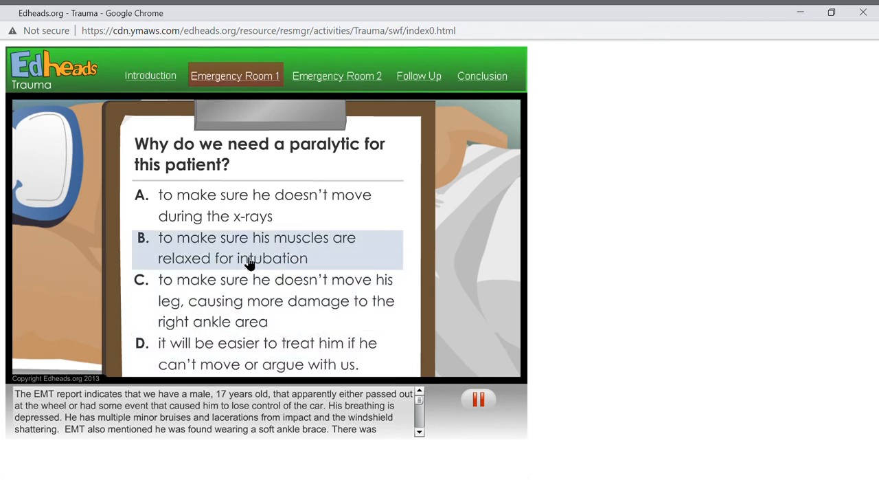
pyautogui.click(256, 247)
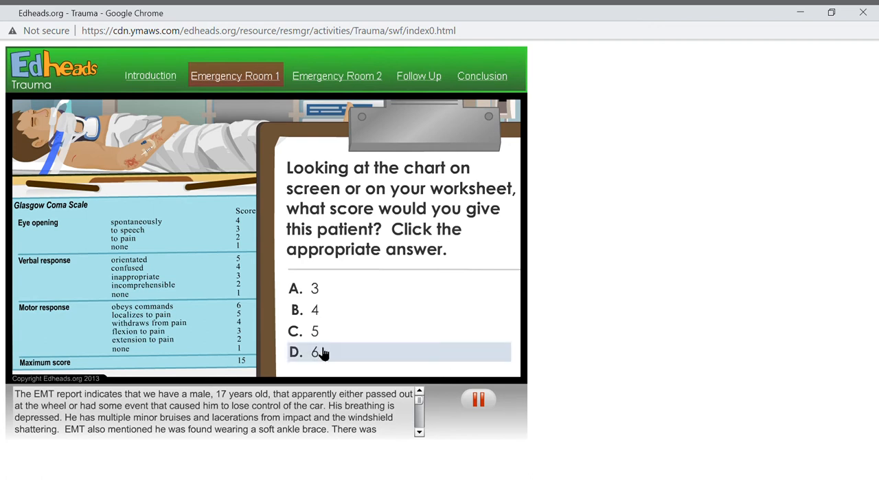
pyautogui.moveTo(319, 331)
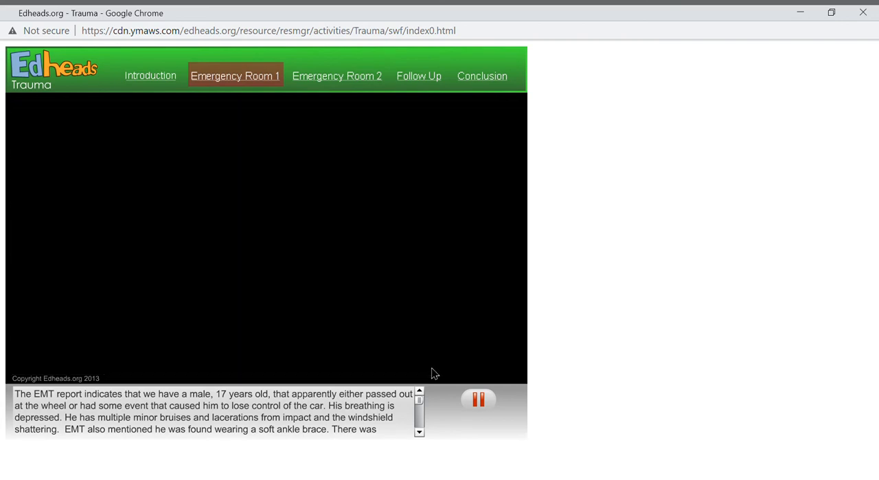
# Step: Circle the three broken ribs on the flipped chest X-ray and finish the chest check
pyautogui.click(337, 75)
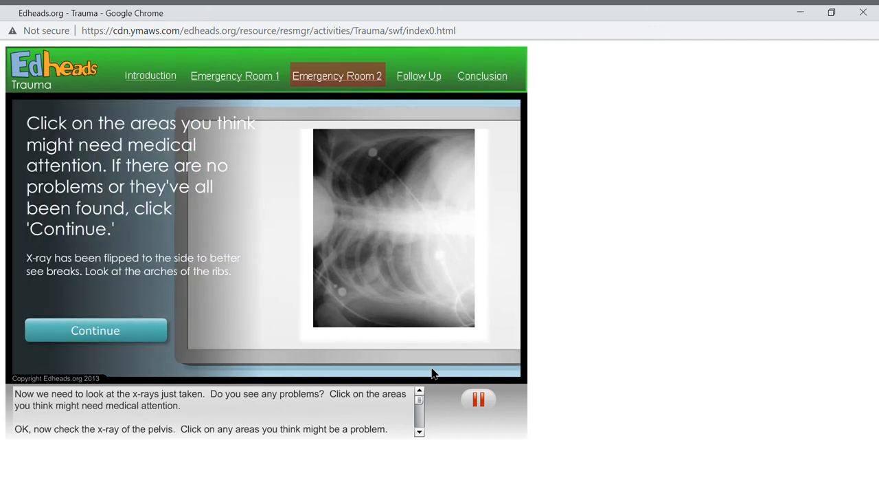
pyautogui.moveTo(440, 257)
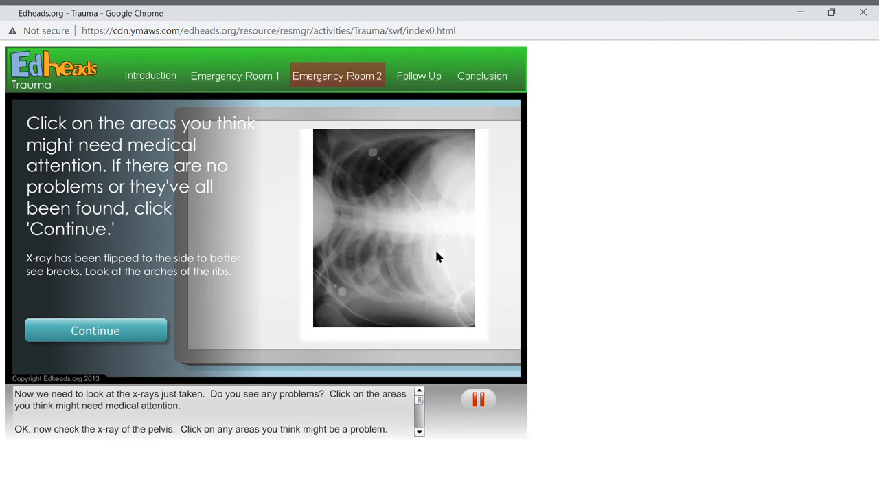
pyautogui.moveTo(409, 259)
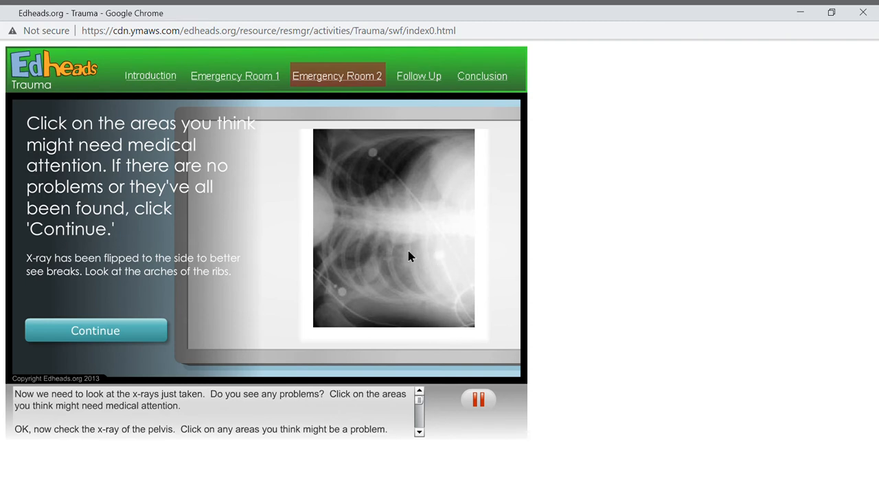
pyautogui.moveTo(415, 272)
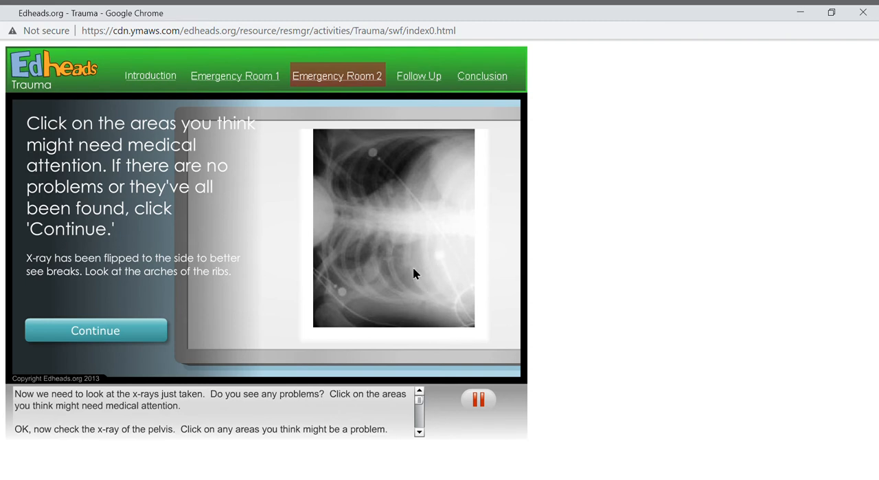
pyautogui.click(409, 264)
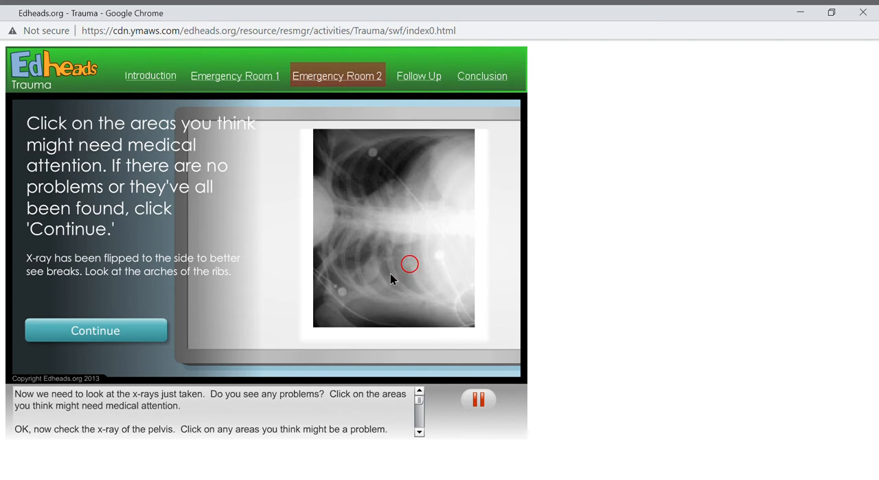
pyautogui.click(390, 257)
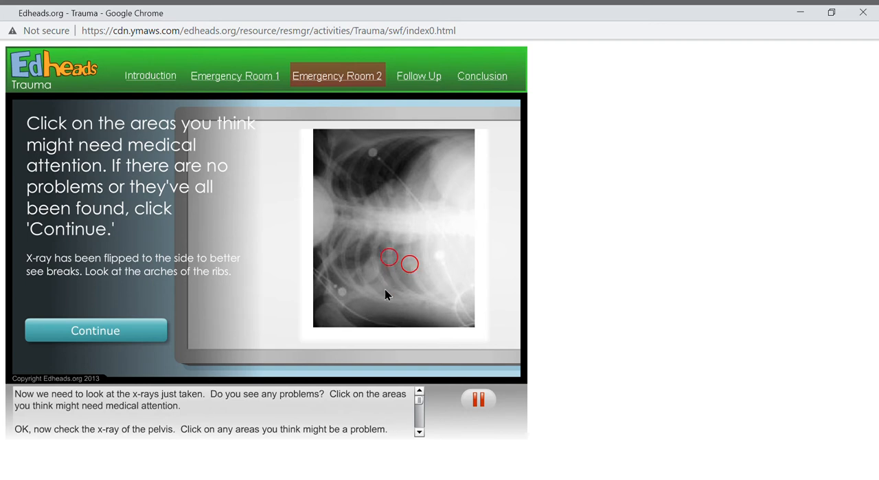
pyautogui.moveTo(378, 278)
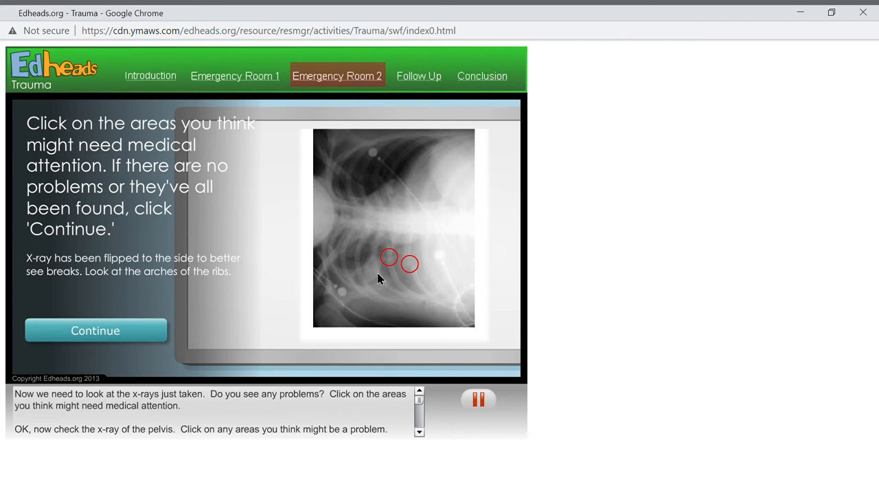
pyautogui.click(374, 255)
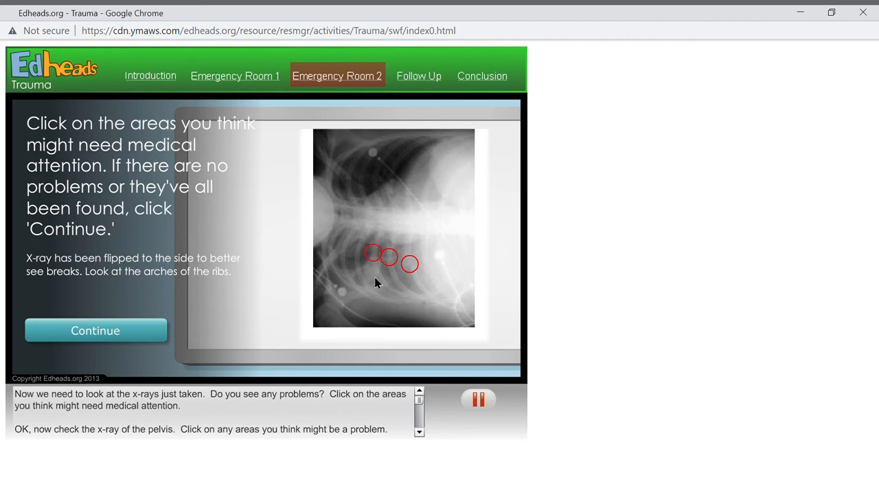
pyautogui.moveTo(364, 250)
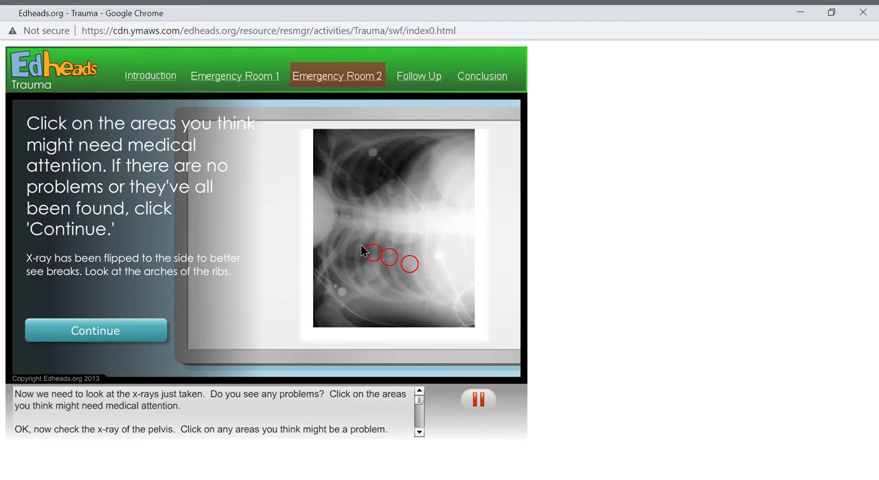
pyautogui.moveTo(412, 281)
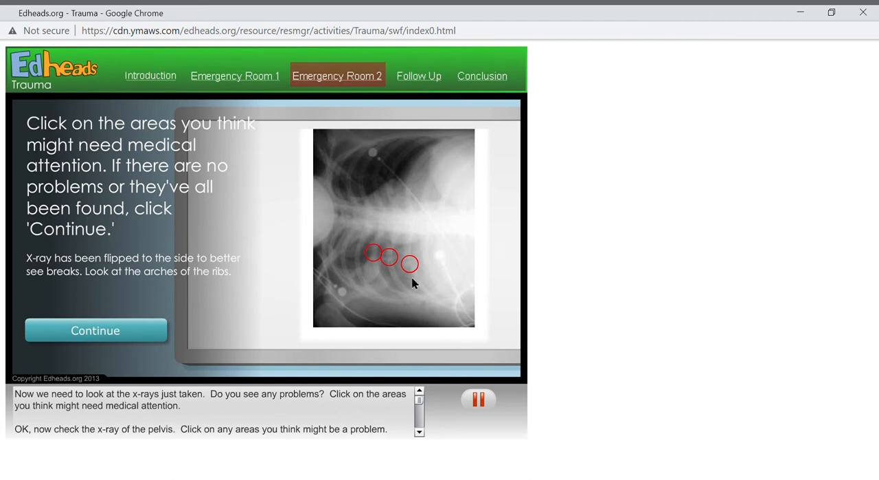
pyautogui.moveTo(390, 288)
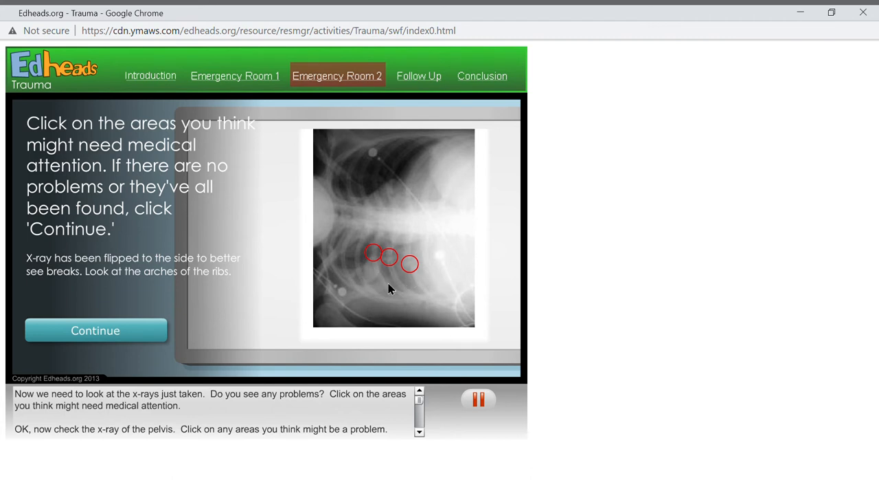
pyautogui.moveTo(369, 303)
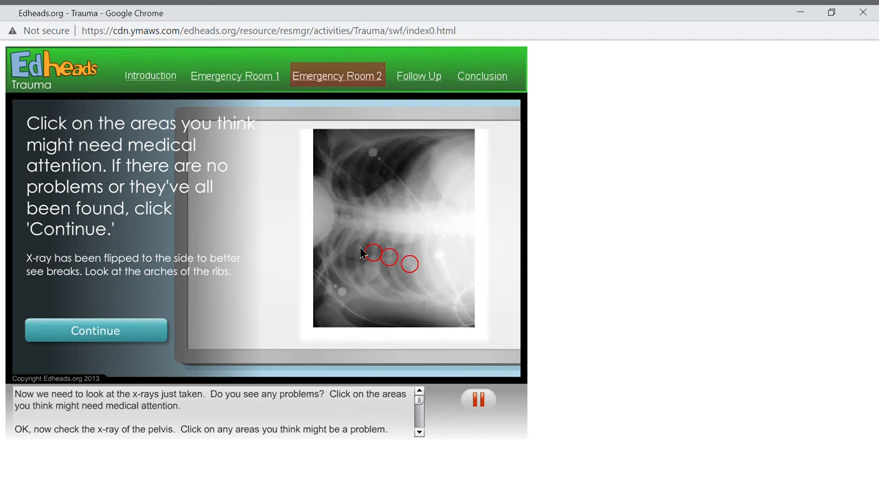
pyautogui.moveTo(346, 257)
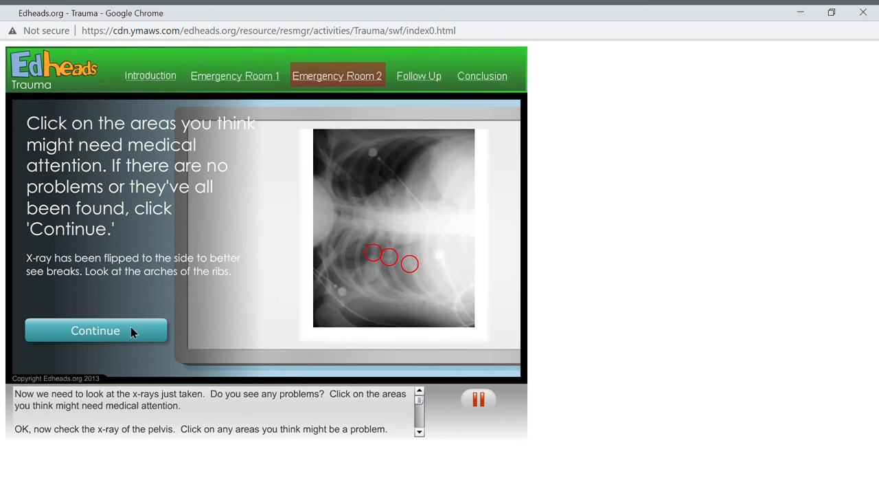
pyautogui.moveTo(432, 289)
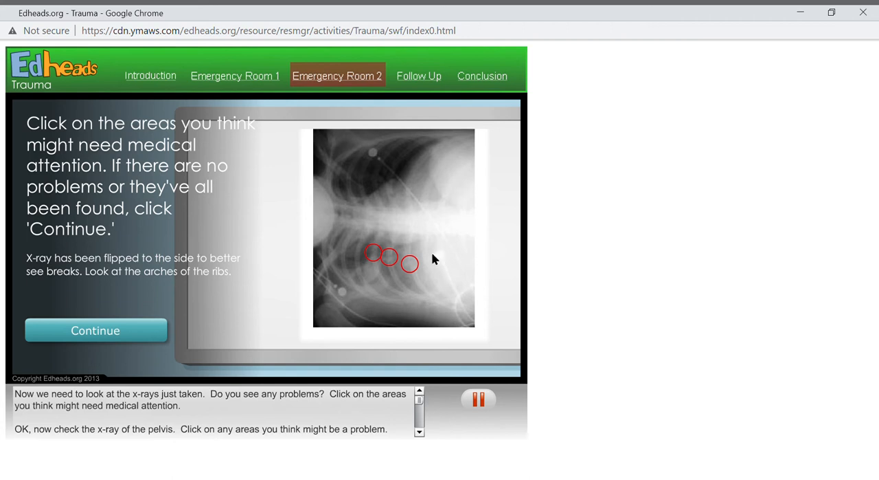
pyautogui.click(429, 268)
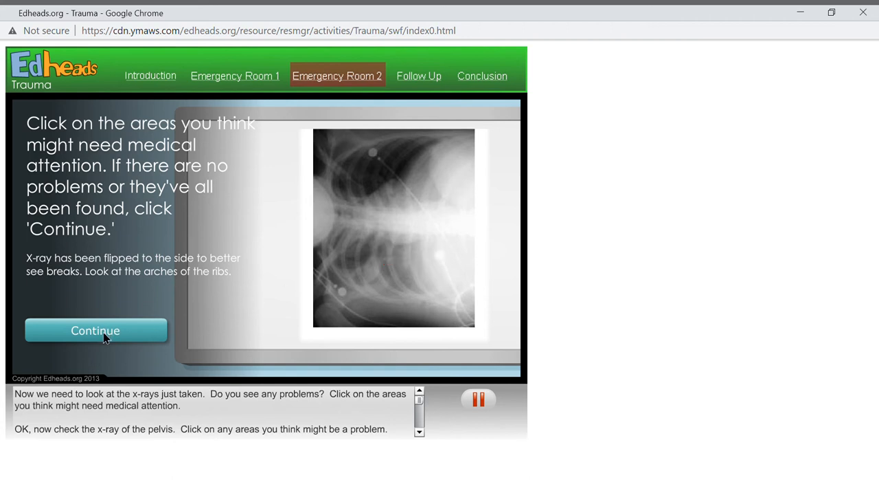
# Step: Pass the pelvis X-ray as problem-free, then circle and submit two foot fractures
pyautogui.click(96, 330)
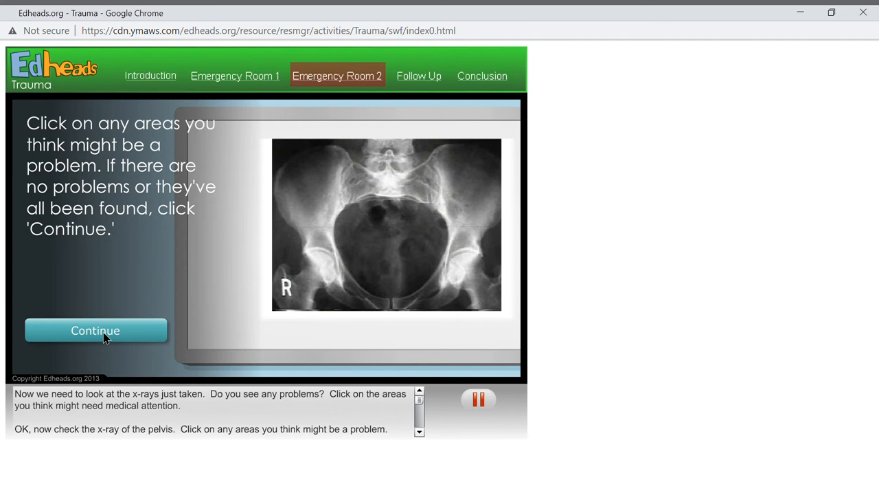
pyautogui.click(96, 330)
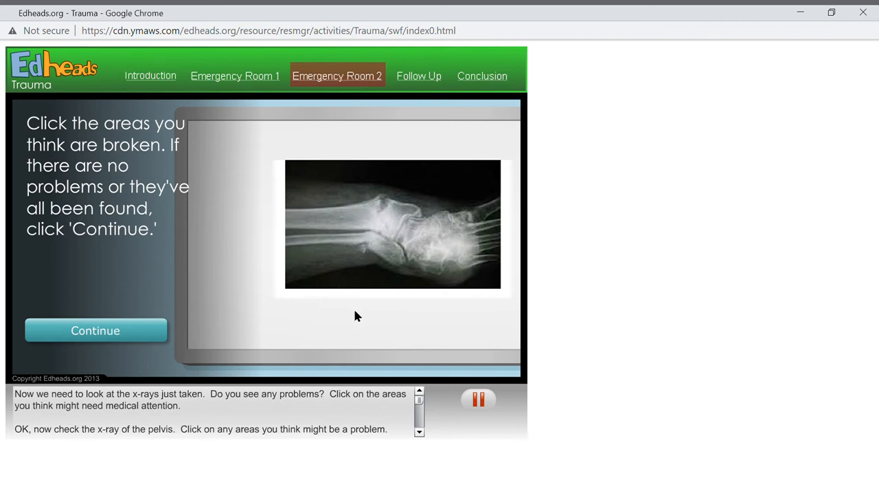
pyautogui.click(364, 248)
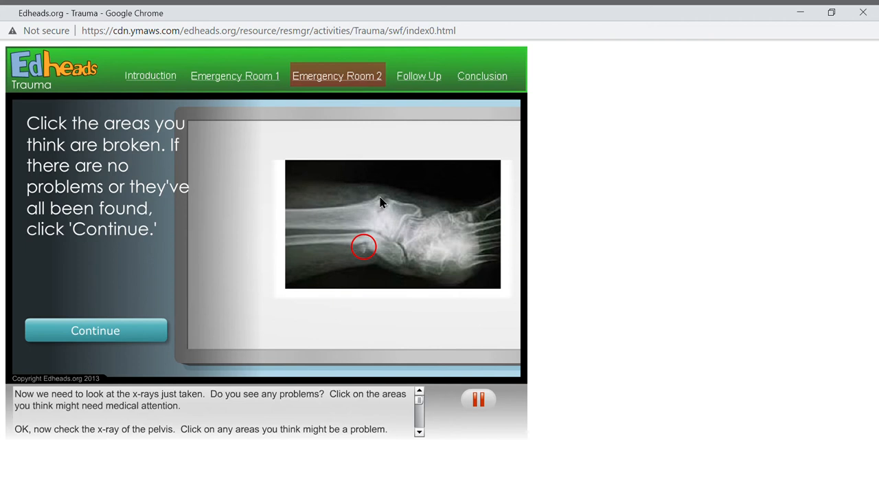
pyautogui.click(381, 205)
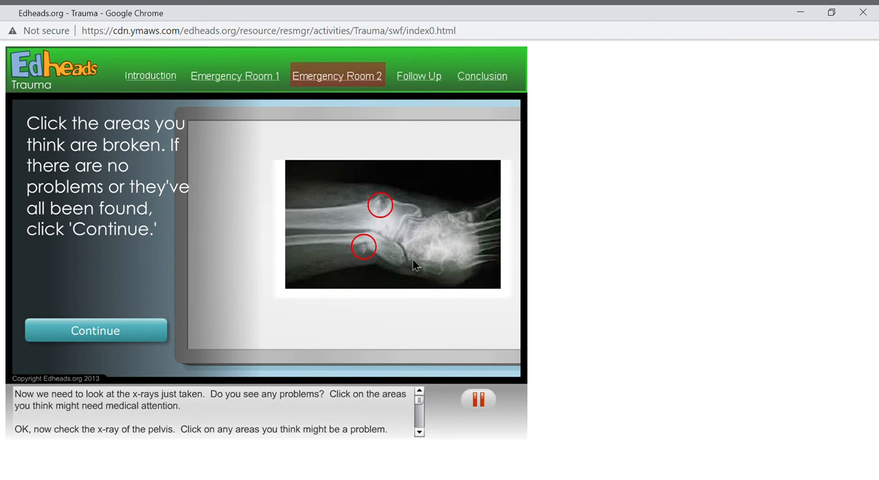
pyautogui.moveTo(102, 337)
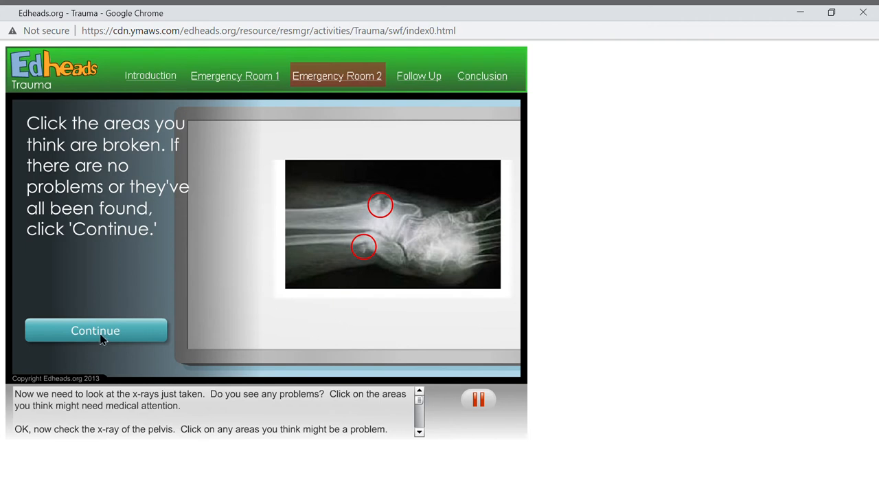
pyautogui.click(96, 329)
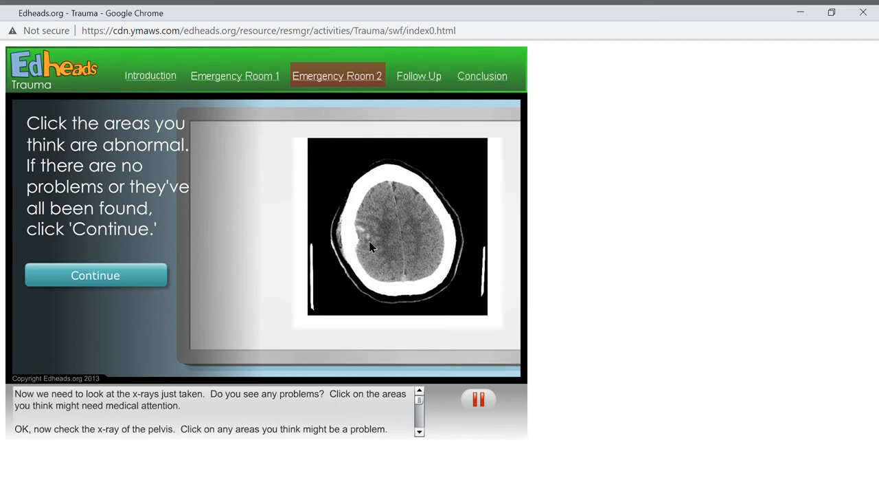
pyautogui.moveTo(352, 250)
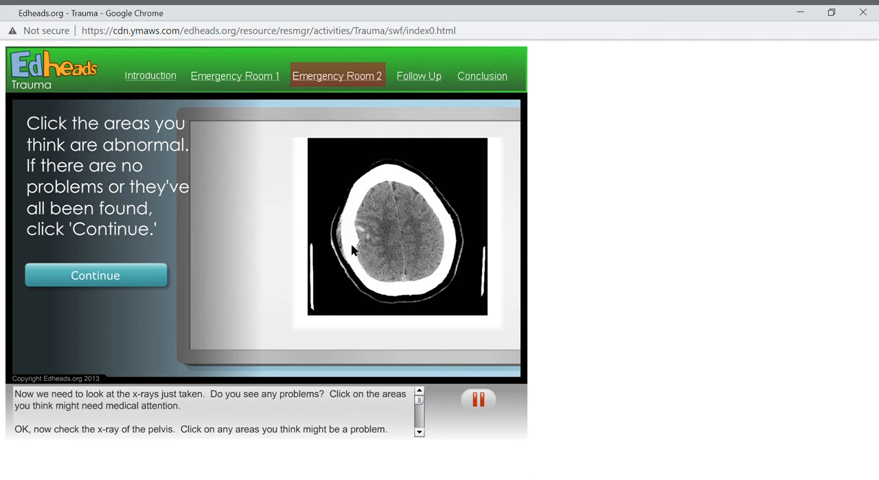
# Step: Circle the abnormal area on the brain's left side in the head CT and submit it
pyautogui.click(352, 239)
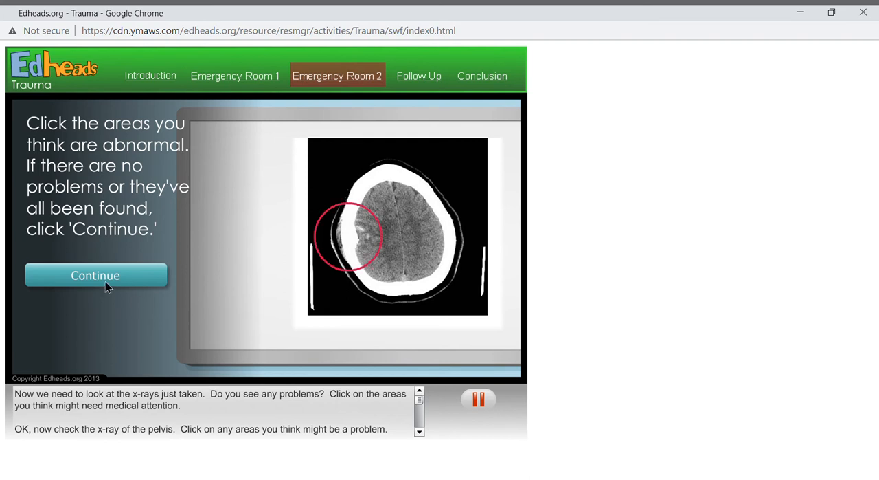
pyautogui.click(96, 275)
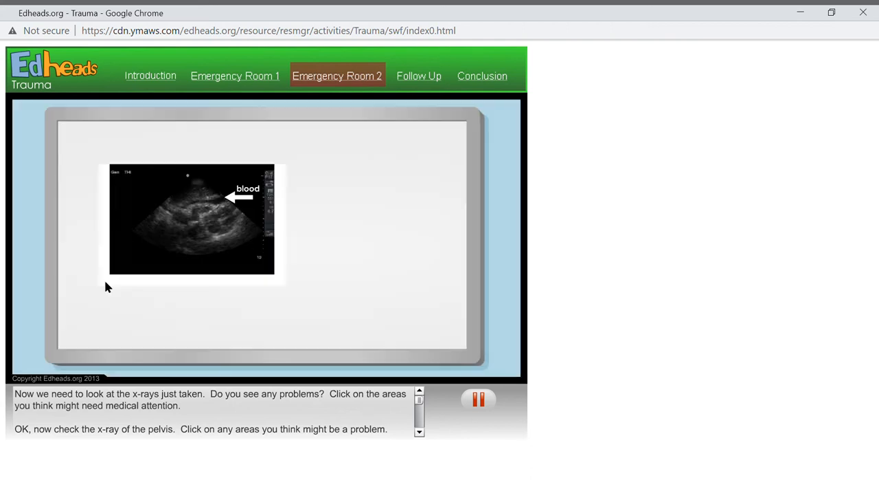
pyautogui.moveTo(229, 282)
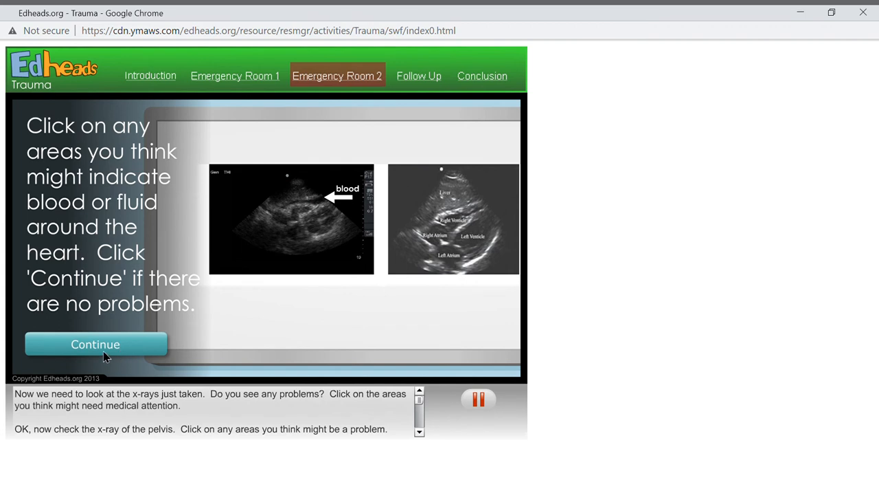
pyautogui.moveTo(263, 336)
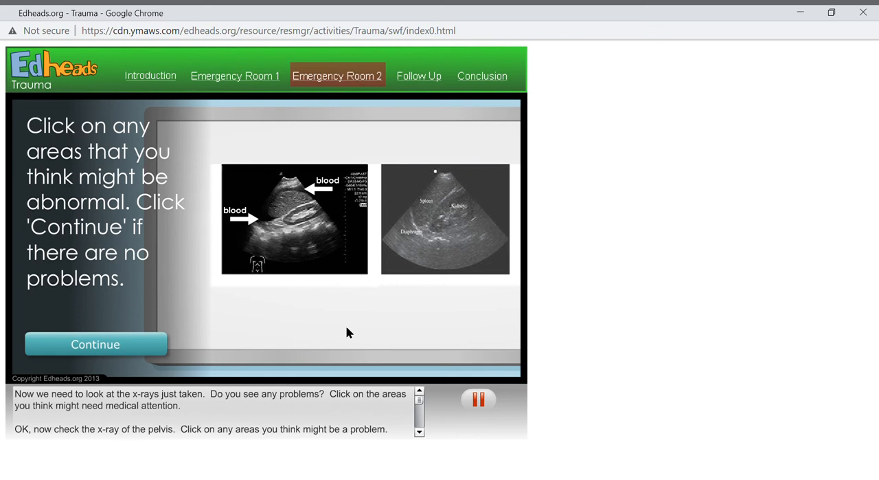
pyautogui.moveTo(212, 338)
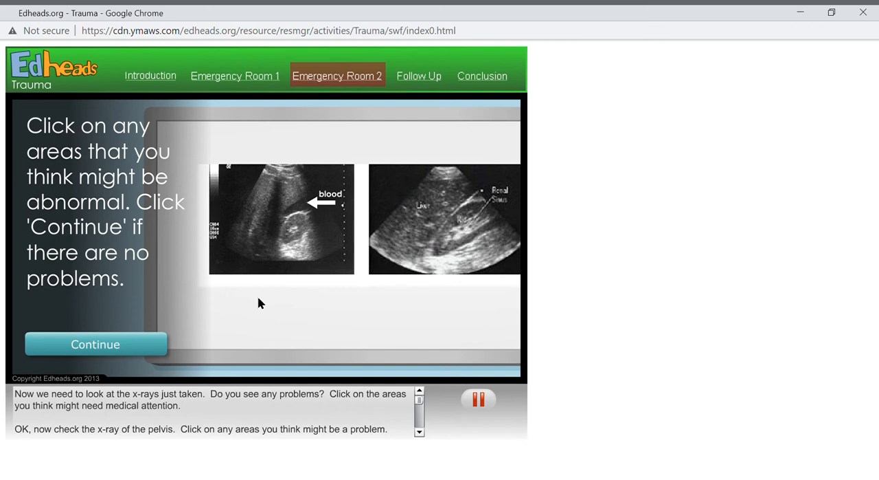
pyautogui.moveTo(338, 329)
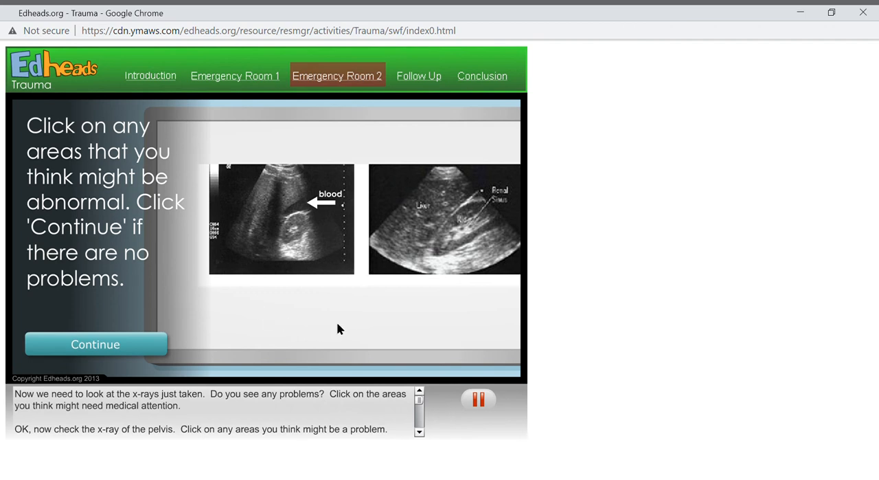
pyautogui.moveTo(445, 311)
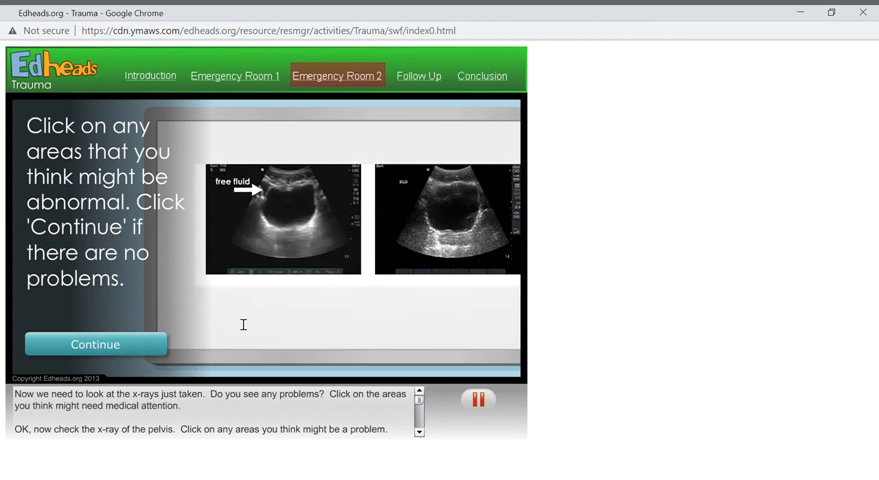
pyautogui.moveTo(280, 355)
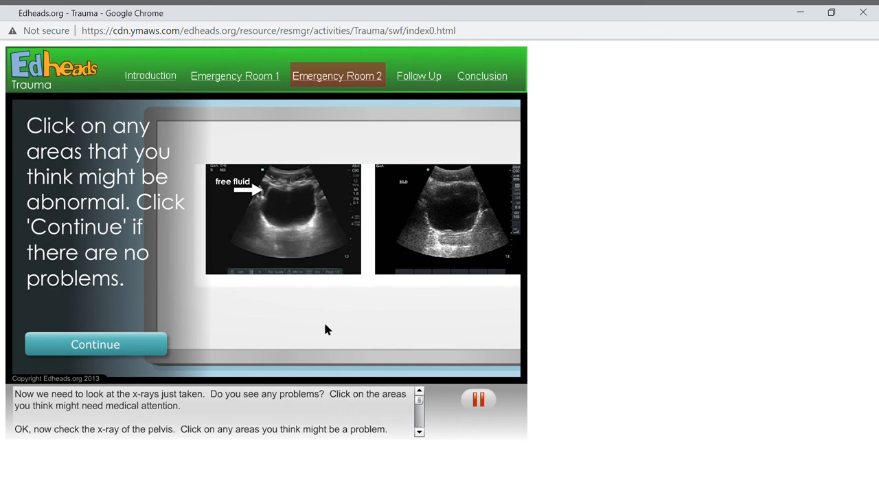
pyautogui.moveTo(228, 328)
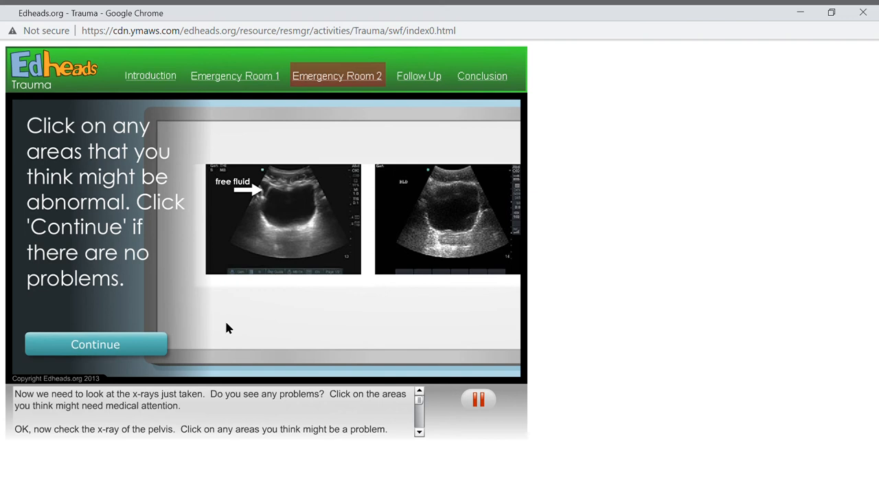
# Step: Finish reviewing the pelvic ultrasound showing free fluid and continue
pyautogui.click(96, 343)
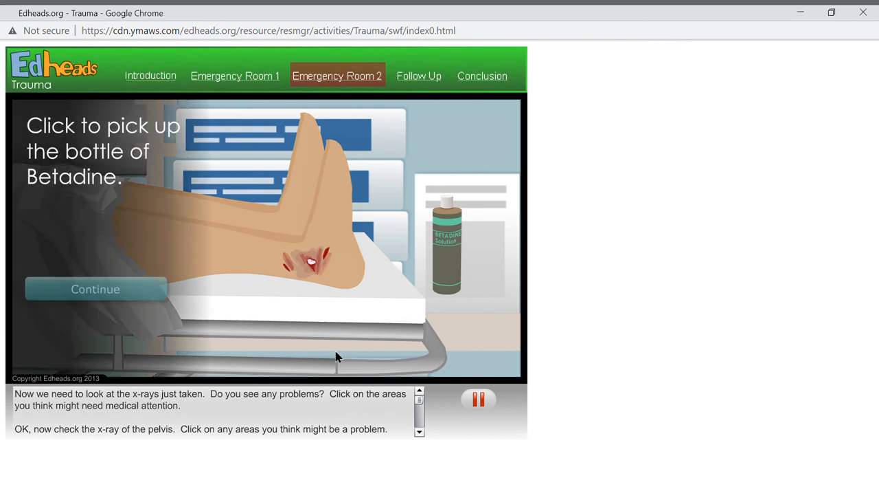
pyautogui.moveTo(374, 254)
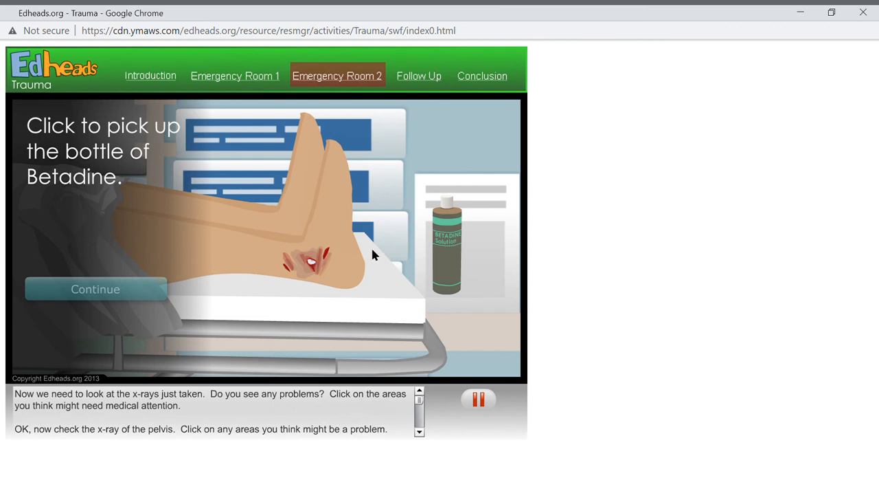
# Step: Pick up the Betadine bottle and swab the ankle wound until it is fully covered
pyautogui.click(447, 244)
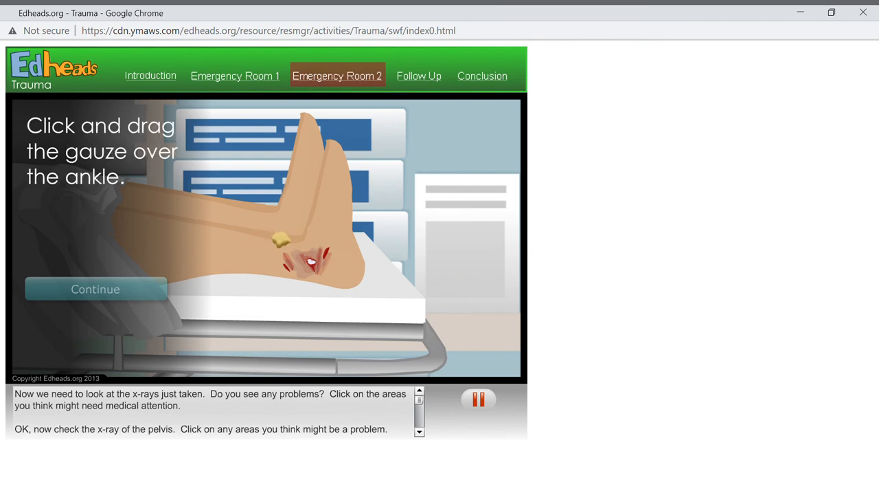
pyautogui.moveTo(282, 239); pyautogui.dragTo(336, 275)
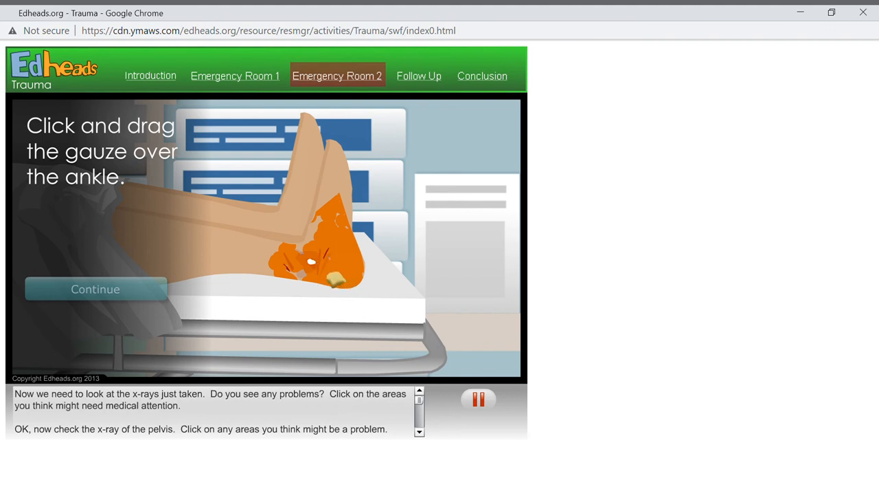
pyautogui.moveTo(333, 278); pyautogui.dragTo(254, 240)
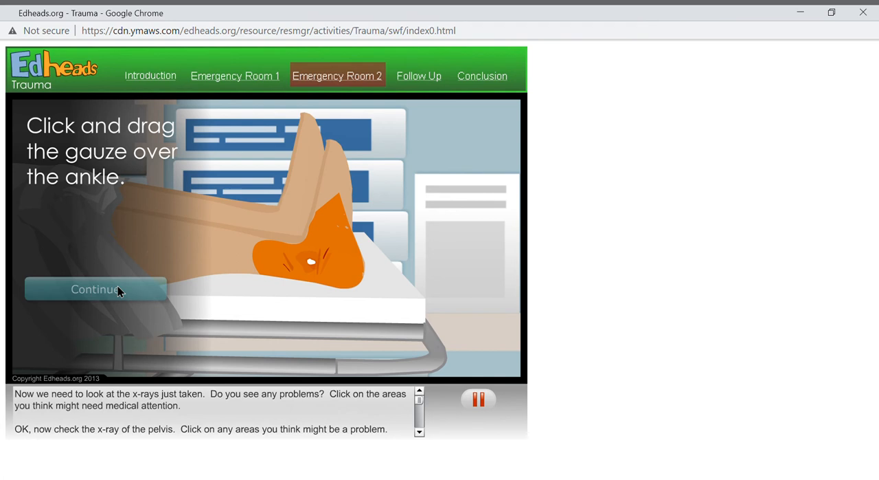
# Step: Start the saline rinse, fill the bulb syringe and empty it over the ankle wound
pyautogui.click(95, 288)
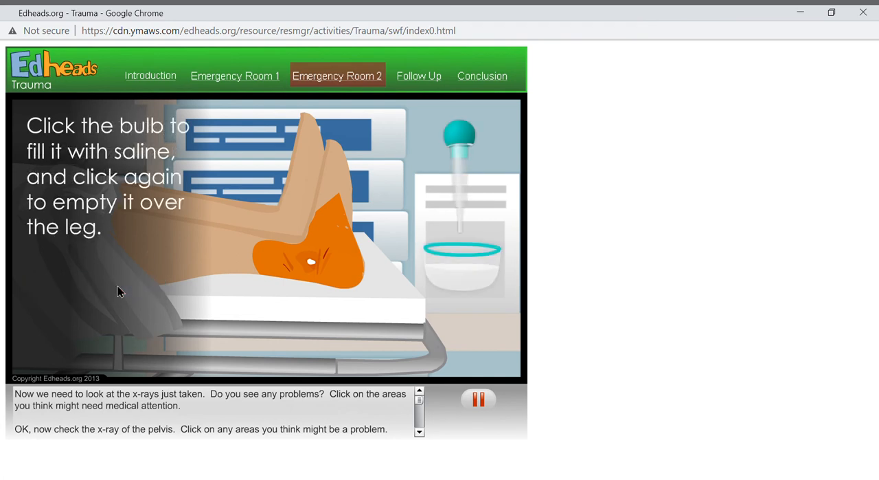
pyautogui.moveTo(464, 135)
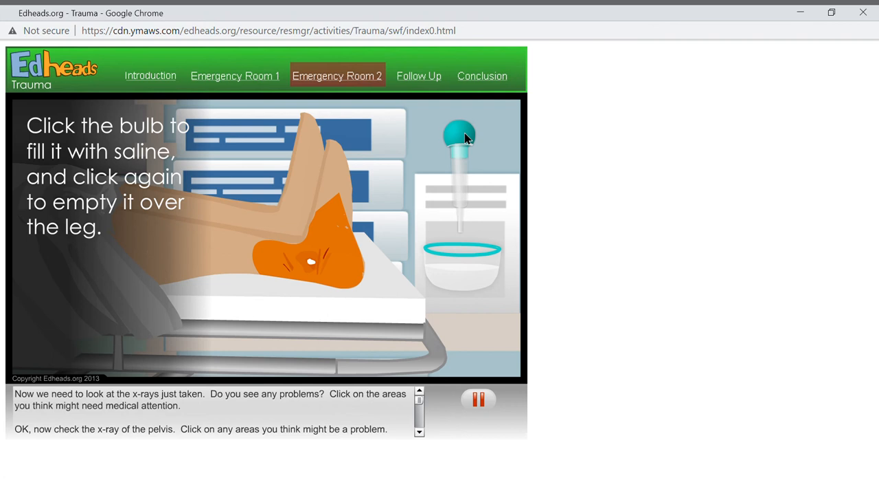
pyautogui.click(461, 134)
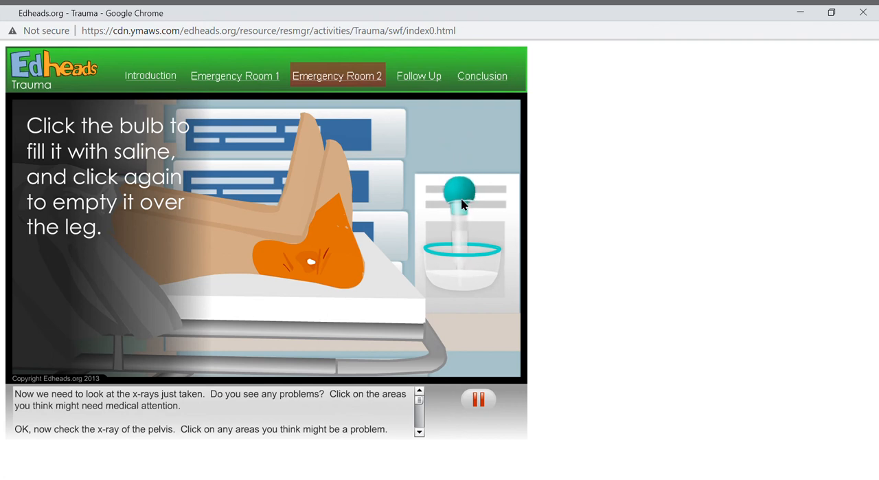
pyautogui.click(461, 193)
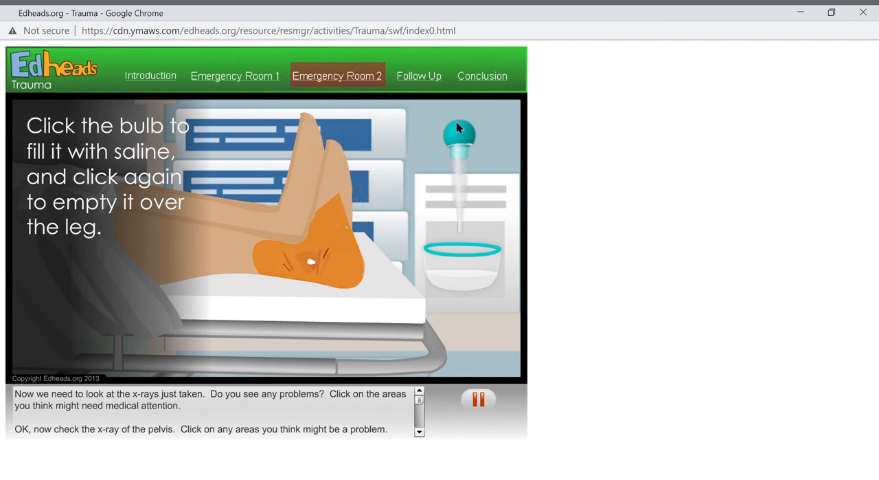
pyautogui.click(460, 135)
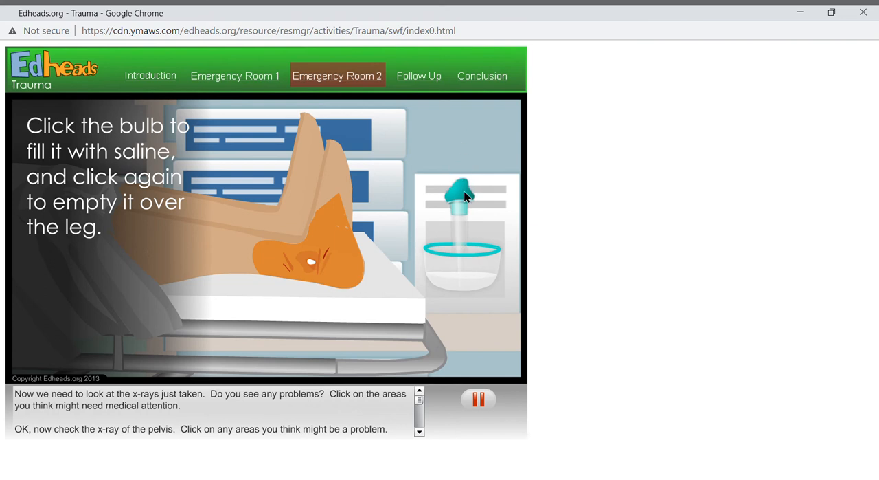
pyautogui.click(462, 195)
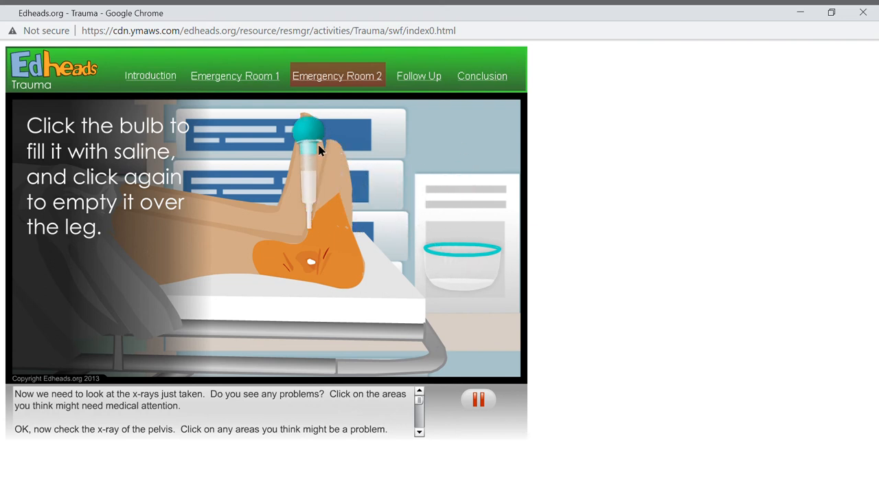
pyautogui.click(308, 134)
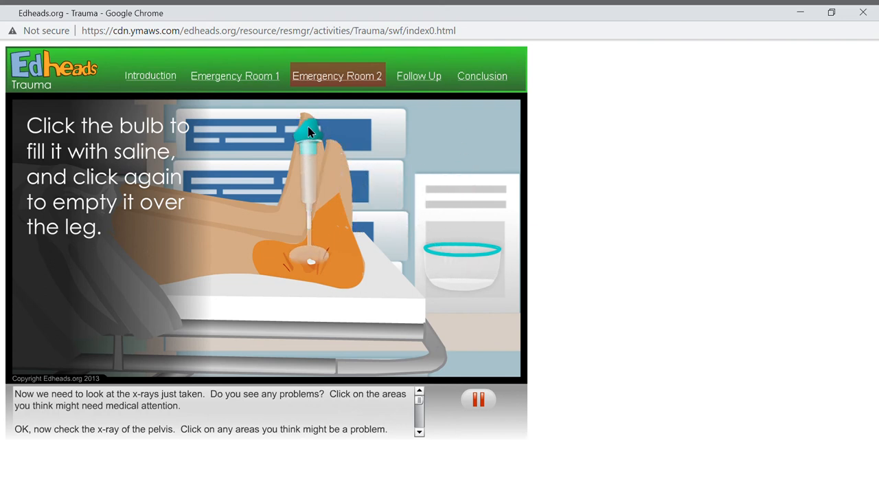
# Step: Refill the bulb and irrigate the leg wound with saline two more times
pyautogui.click(309, 135)
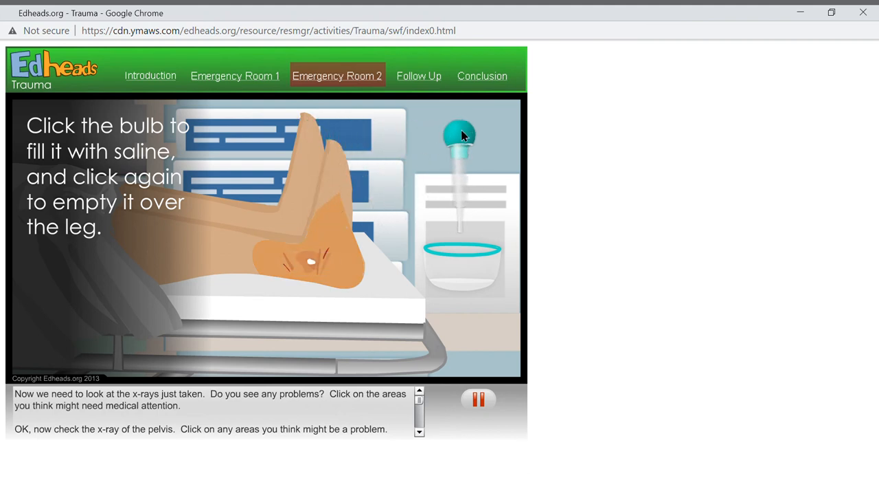
pyautogui.click(461, 134)
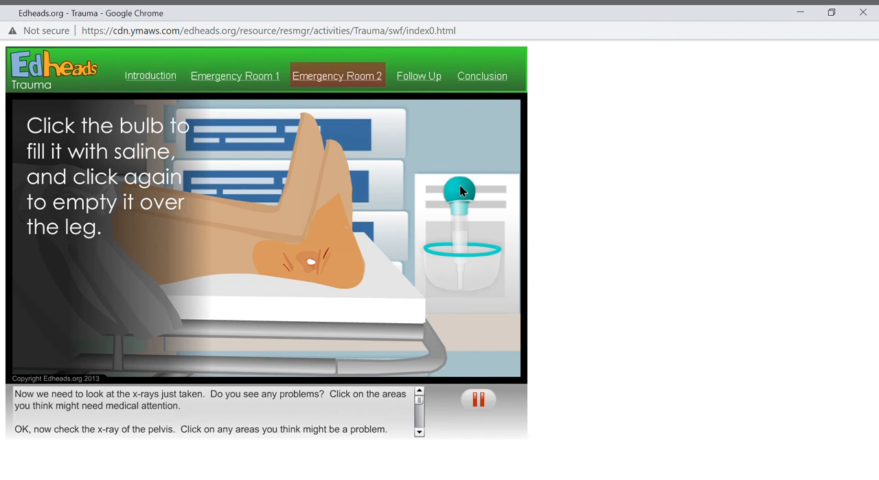
pyautogui.click(461, 189)
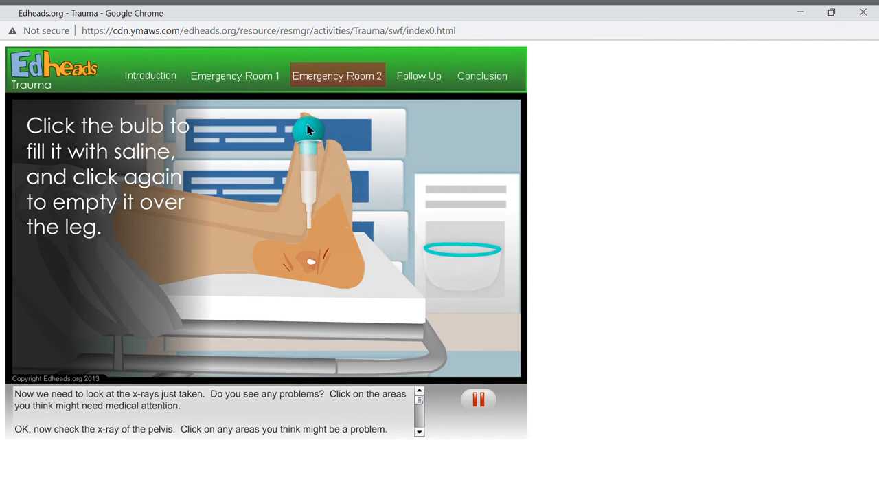
pyautogui.click(309, 130)
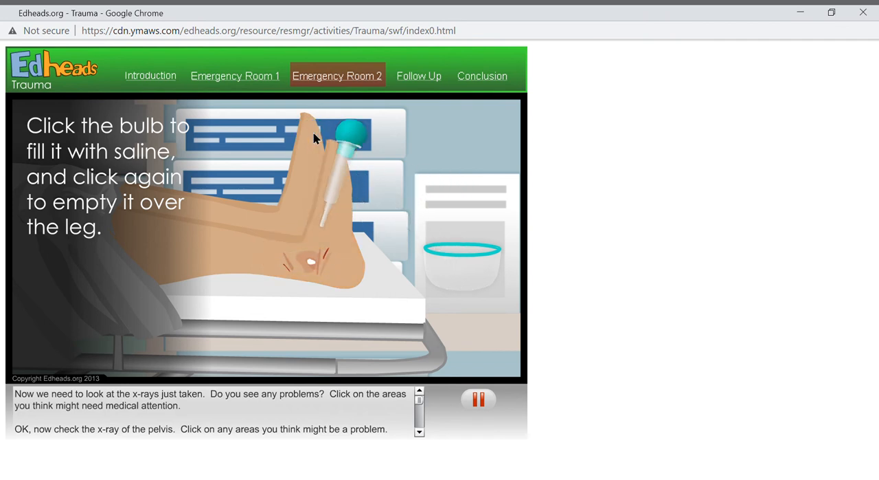
pyautogui.click(350, 130)
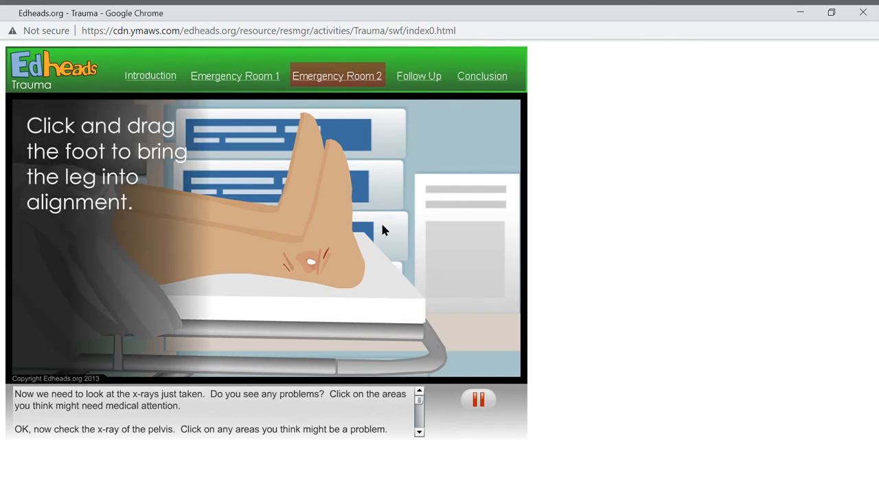
pyautogui.moveTo(377, 239)
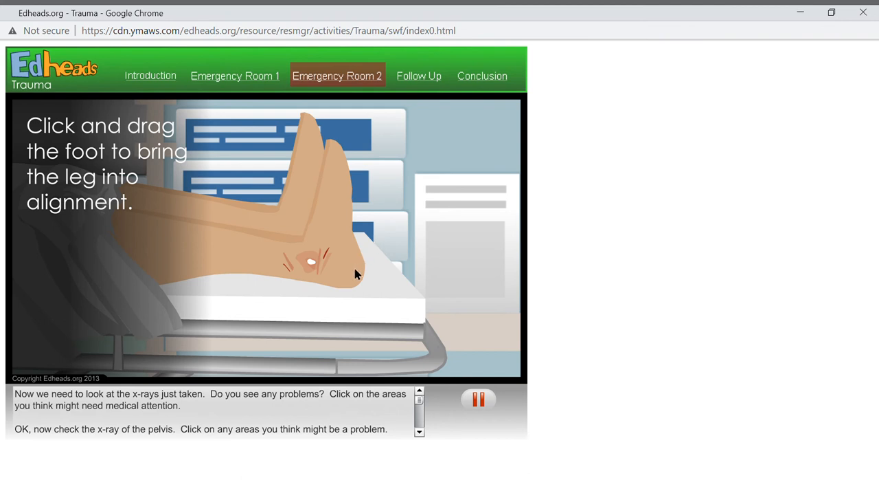
# Step: Drag the foot to pull the injured leg into straight alignment
pyautogui.moveTo(356, 273); pyautogui.dragTo(401, 288)
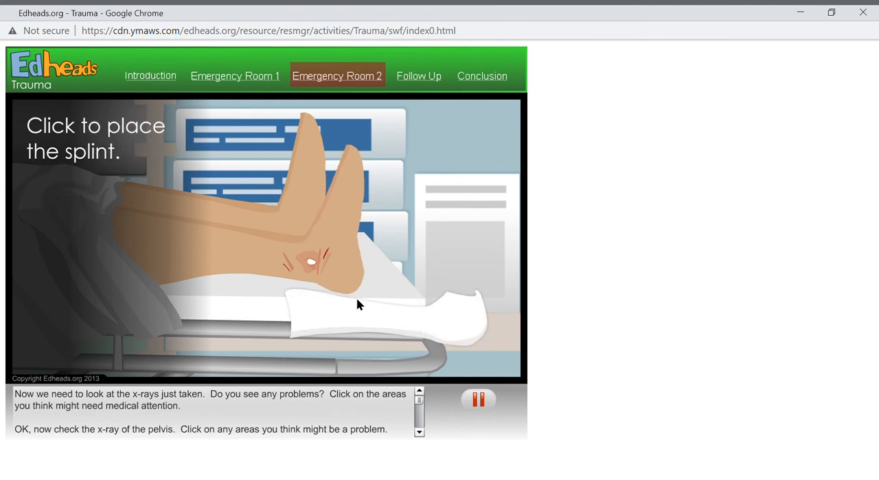
# Step: Place the splint under the aligned leg
pyautogui.click(357, 303)
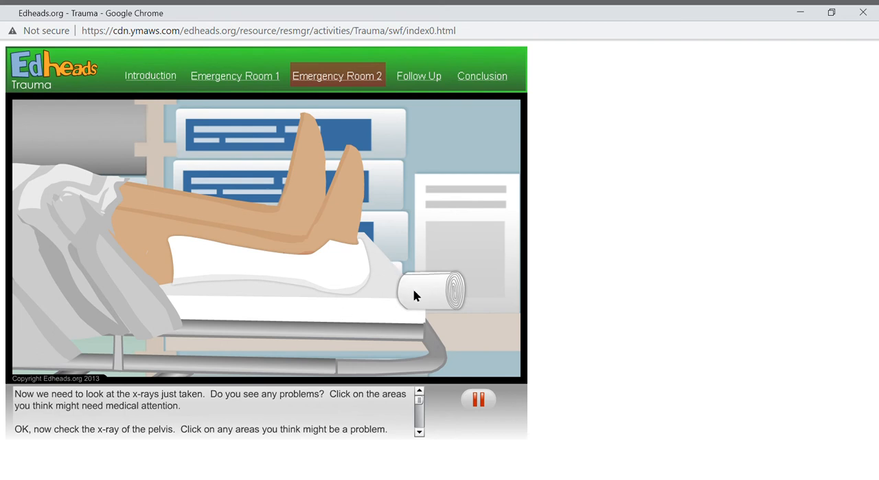
pyautogui.moveTo(420, 300)
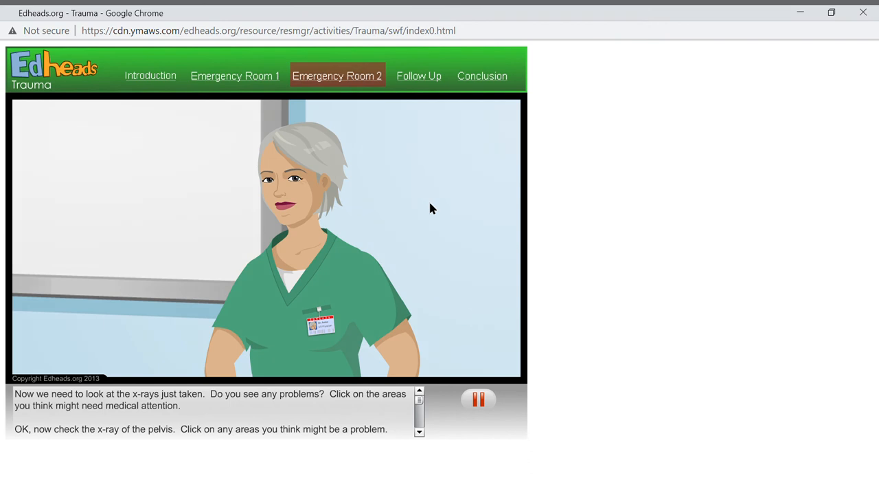
# Step: Advance past the doctor's briefing to Follow Up and mark the blood panel as Normal
pyautogui.click(419, 76)
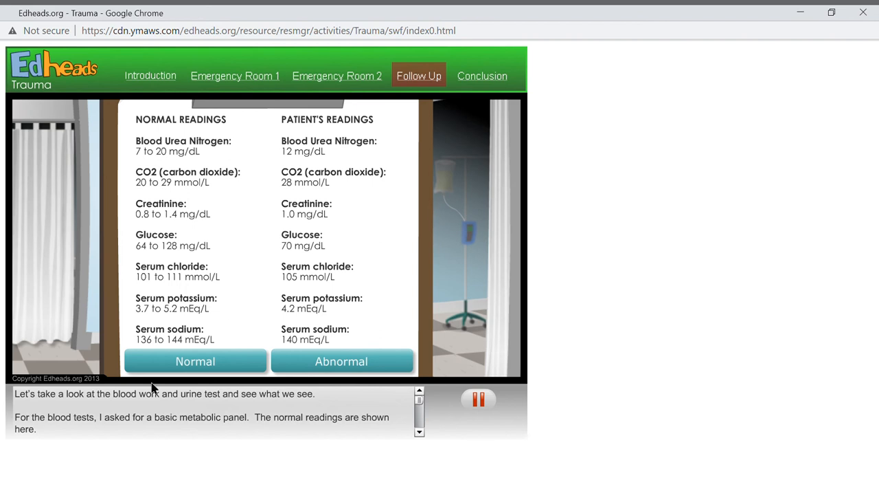
pyautogui.click(195, 359)
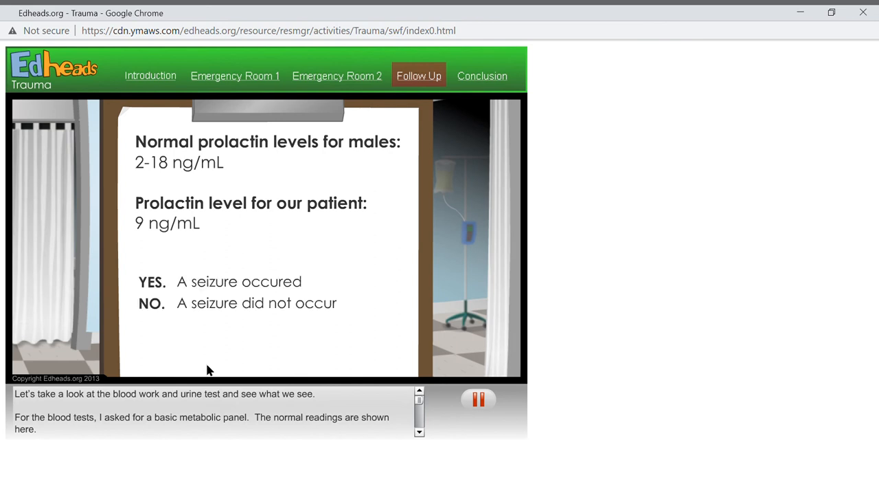
pyautogui.moveTo(152, 318)
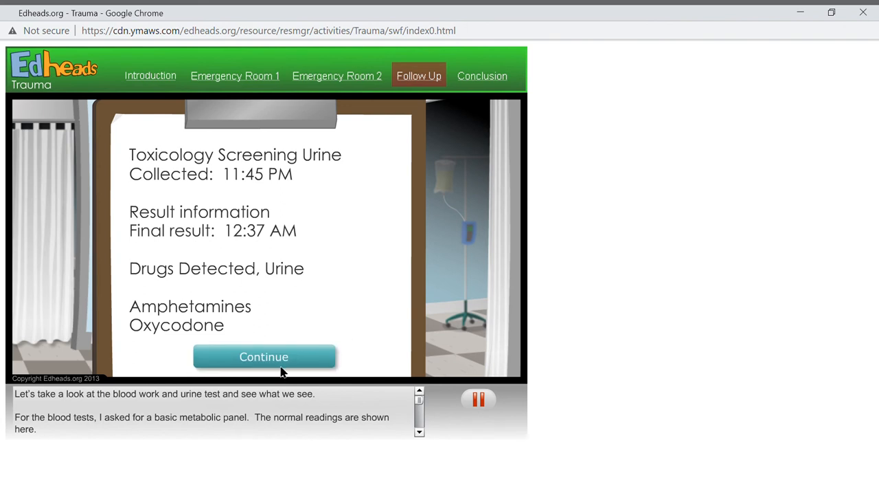
# Step: Continue past the urine toxicology results and highlight Adderall for the amphetamine question
pyautogui.click(264, 355)
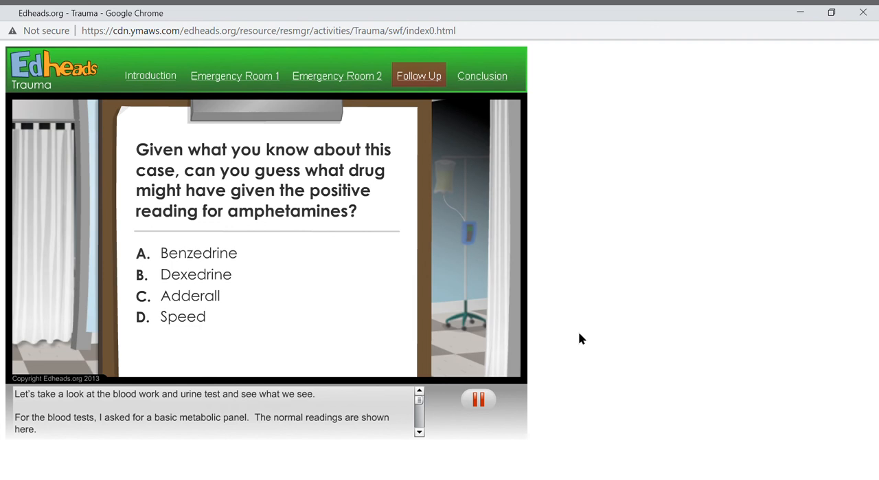
pyautogui.moveTo(29, 344)
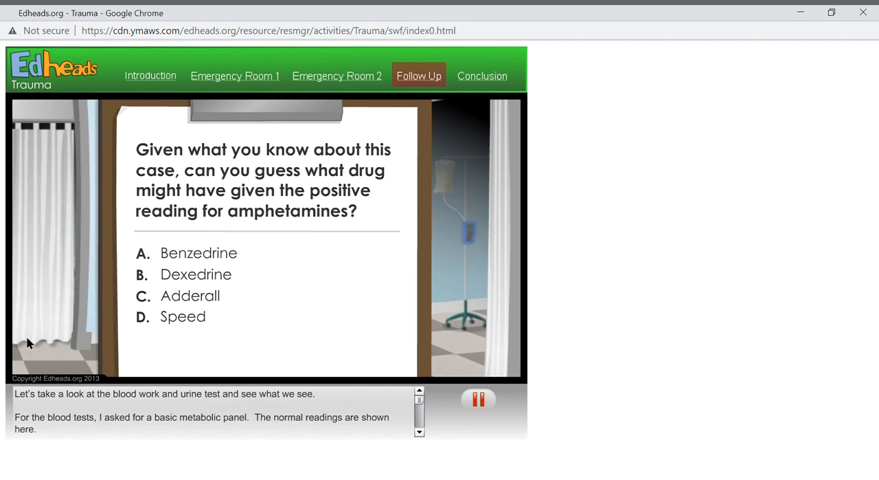
pyautogui.click(189, 295)
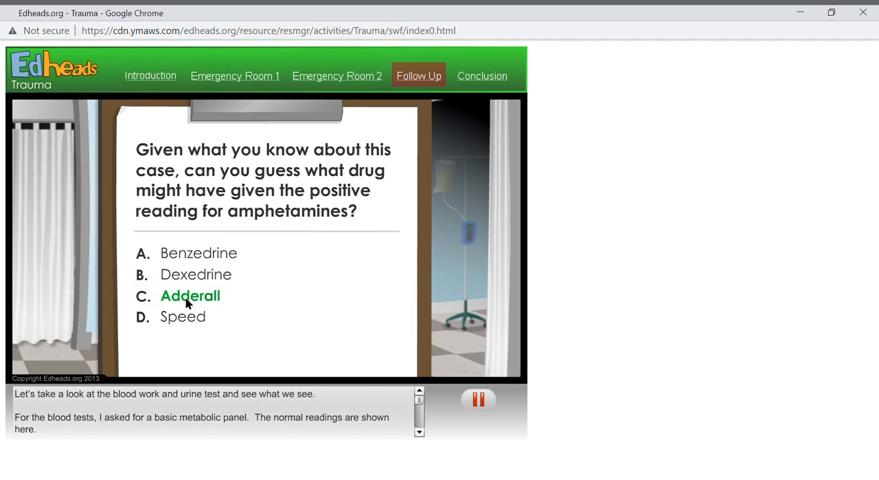
# Step: Answer Adderall as the source of the amphetamine reading
pyautogui.click(189, 296)
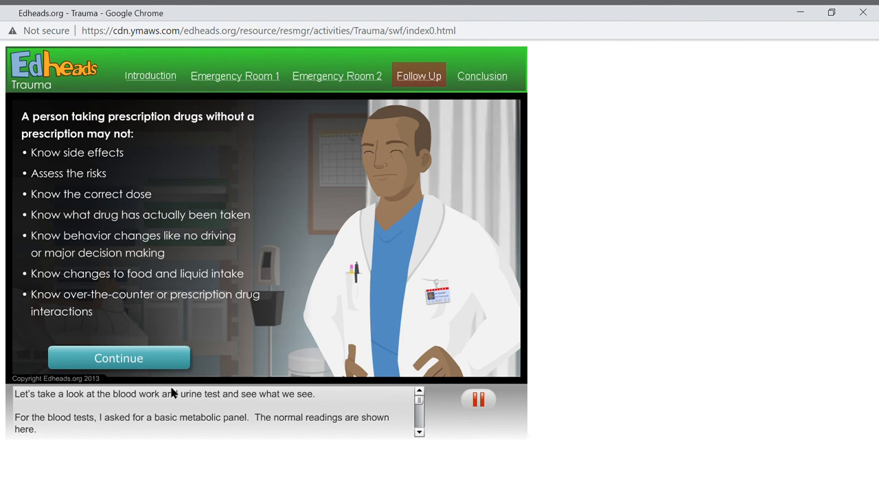
# Step: Continue from the doctor's risk list to the nurse's warnings about unprescribed drugs
pyautogui.click(118, 358)
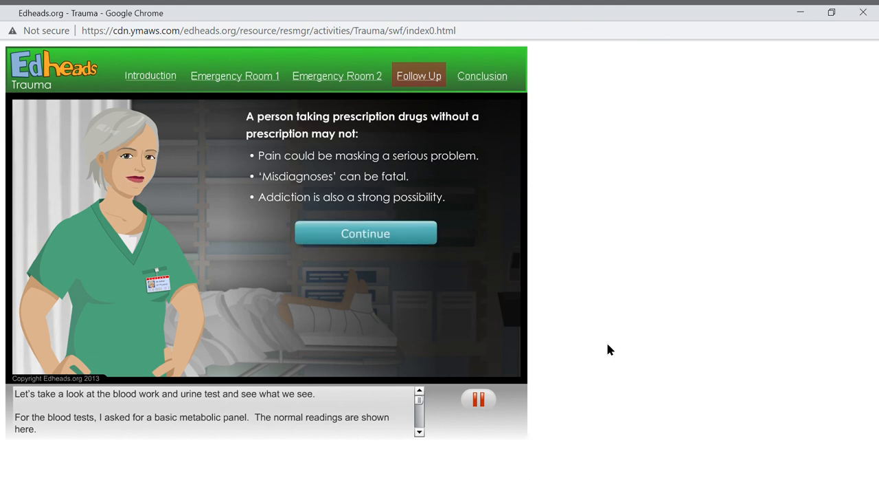
pyautogui.moveTo(406, 248)
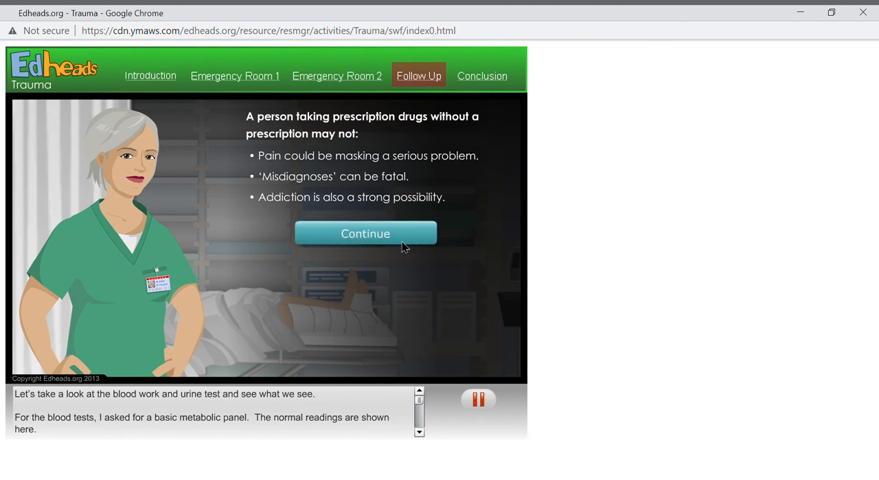
# Step: Continue past the nurse's list and go to the Conclusion section
pyautogui.click(366, 234)
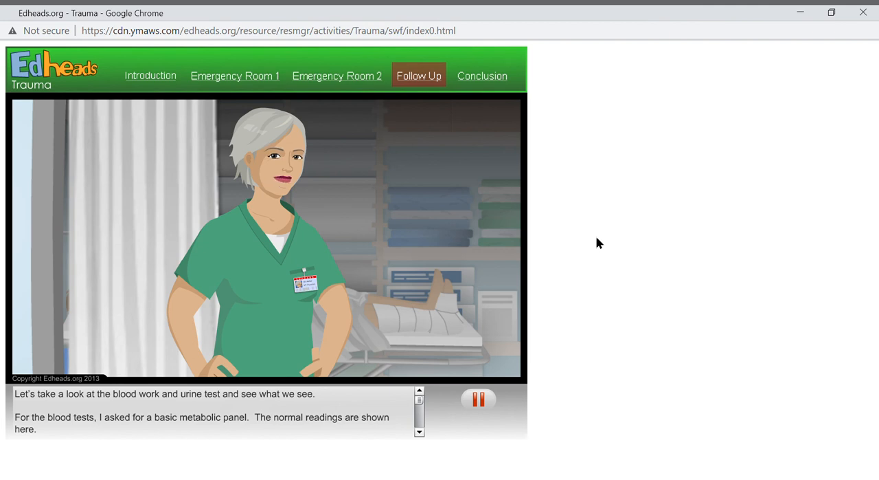
pyautogui.click(482, 76)
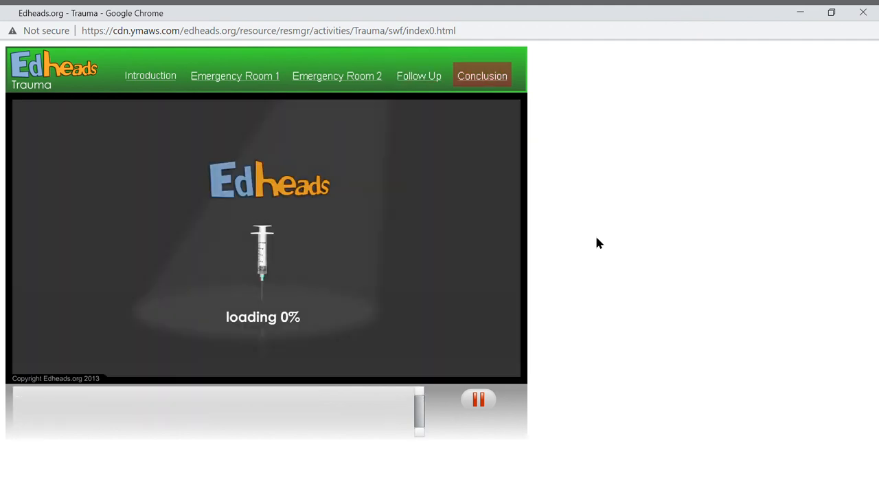